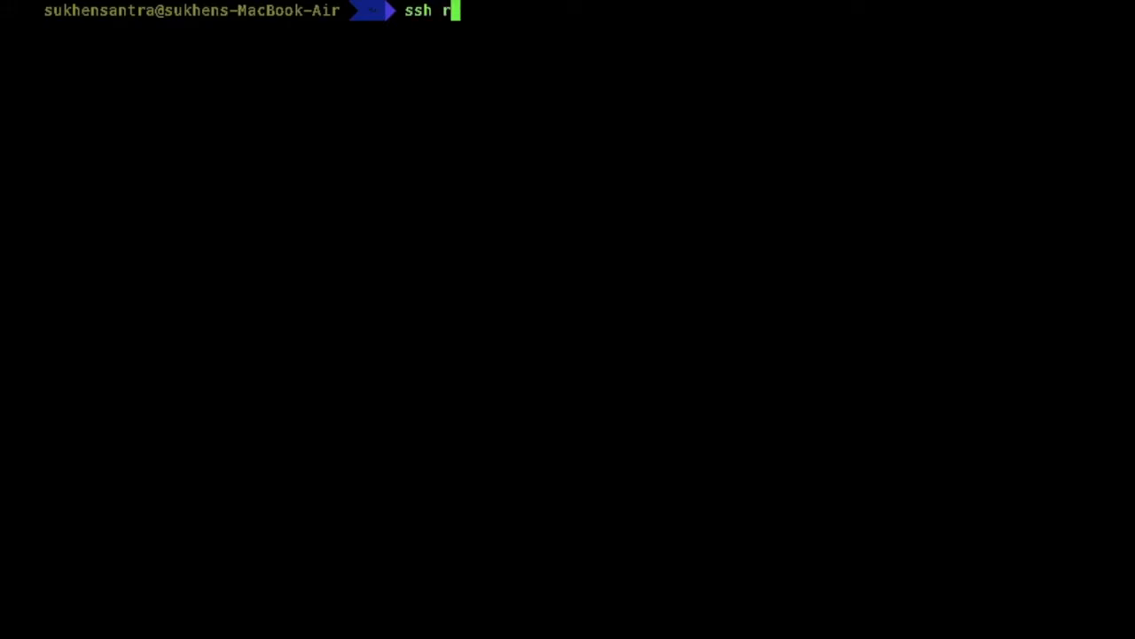
text(oot@192)
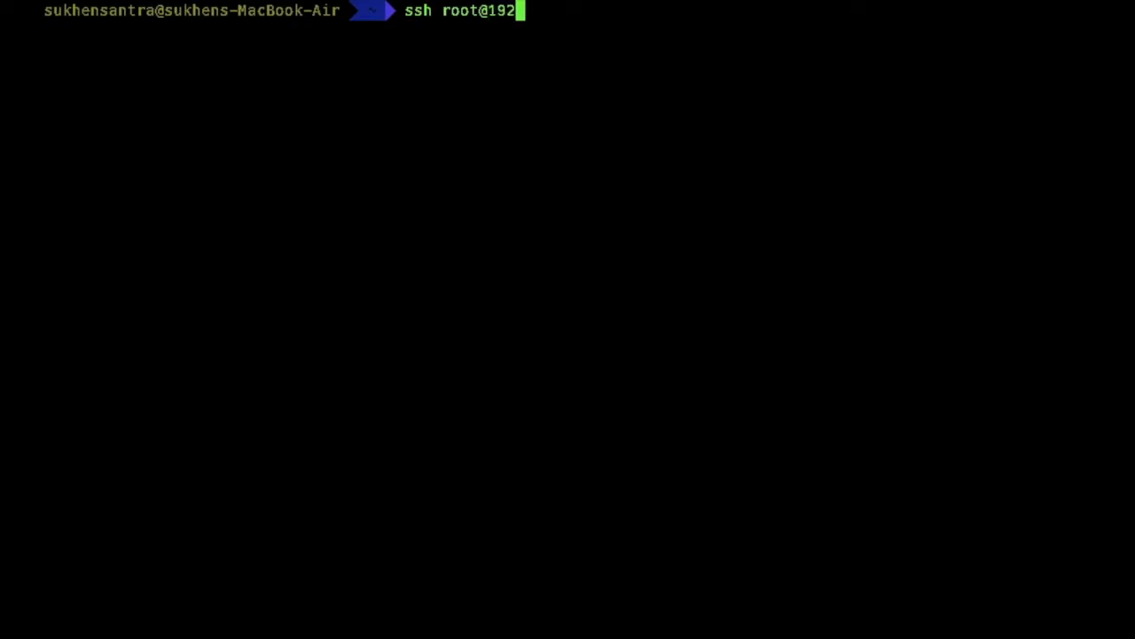
text(.168.)
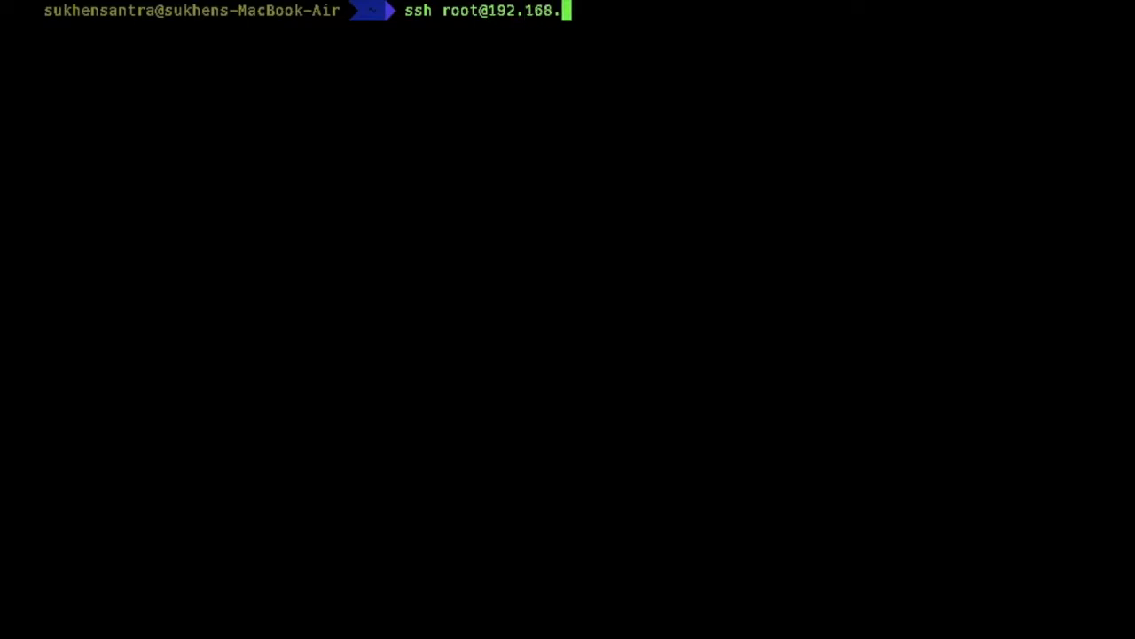
text(0.10)
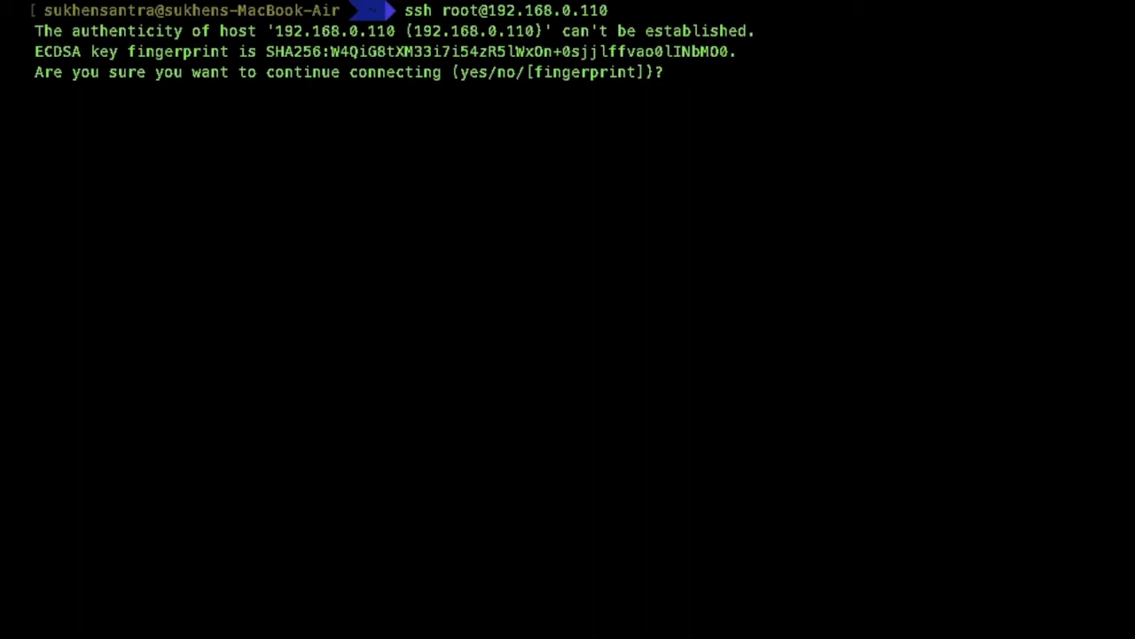
text(no)
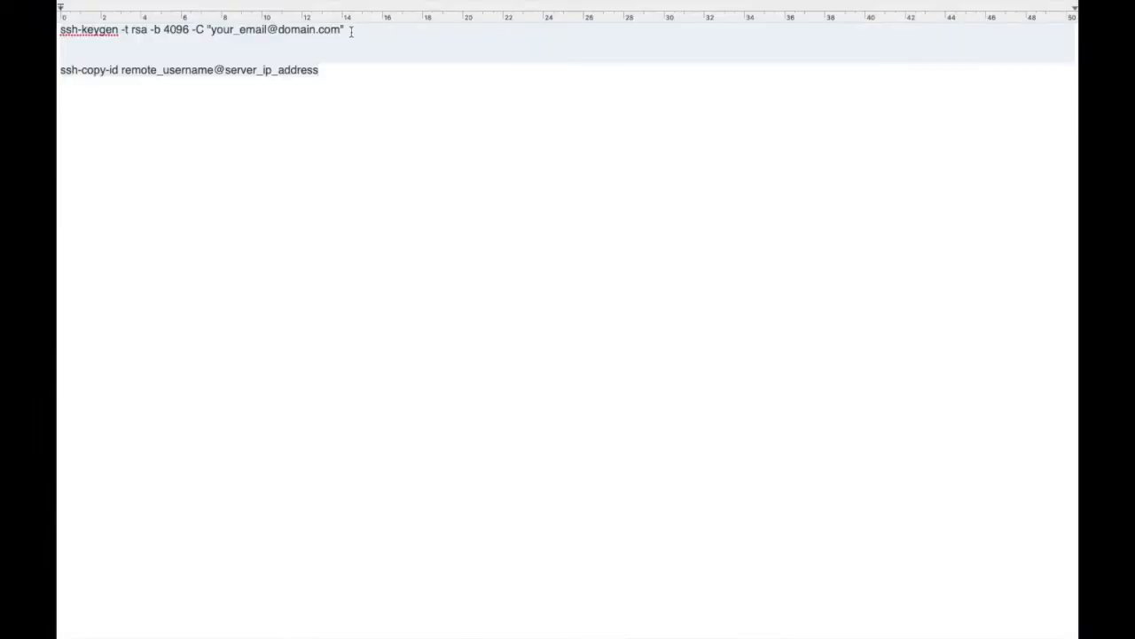
- Select and copy the ssh-keygen RSA command line from the TextEdit notes
double_click(306, 29)
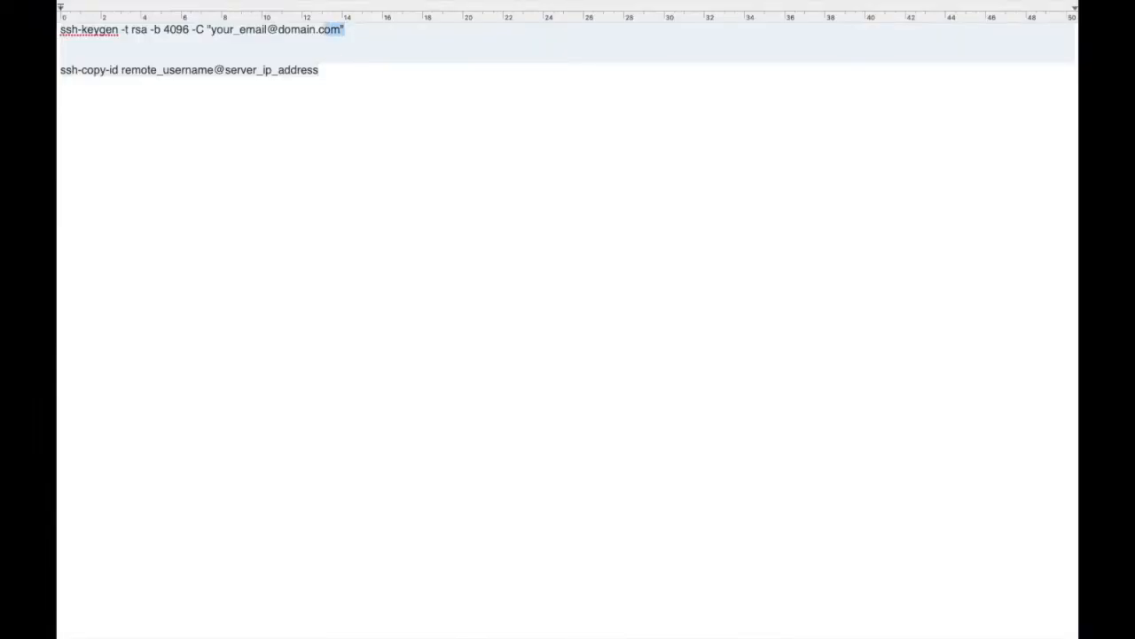
triple_click(201, 29)
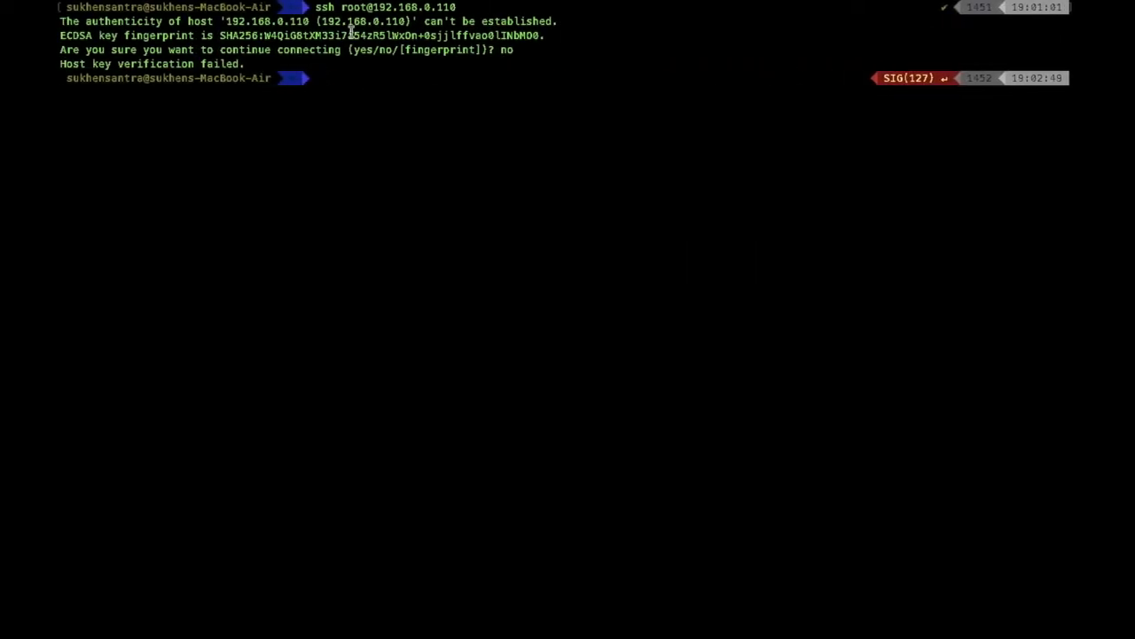
- Run ssh-keygen -t rsa -b 4096 with comment 'sukhe' replacing the placeholder email
text(ssh-keygen -t rsa -b 4096 -C "your_email@domain.com")
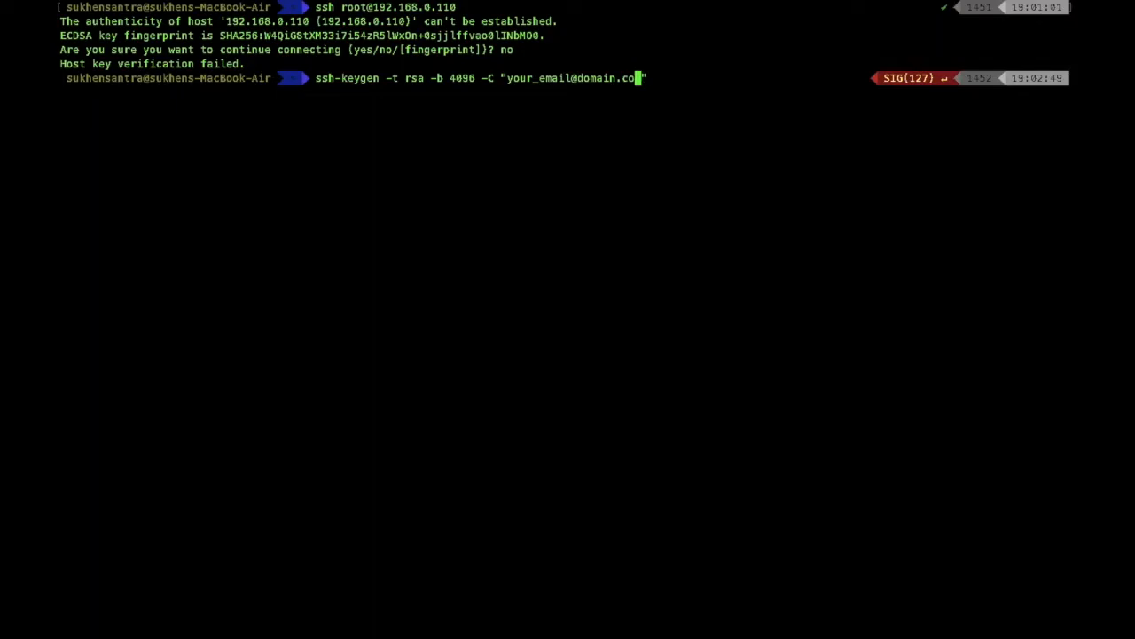
key(Backspace)
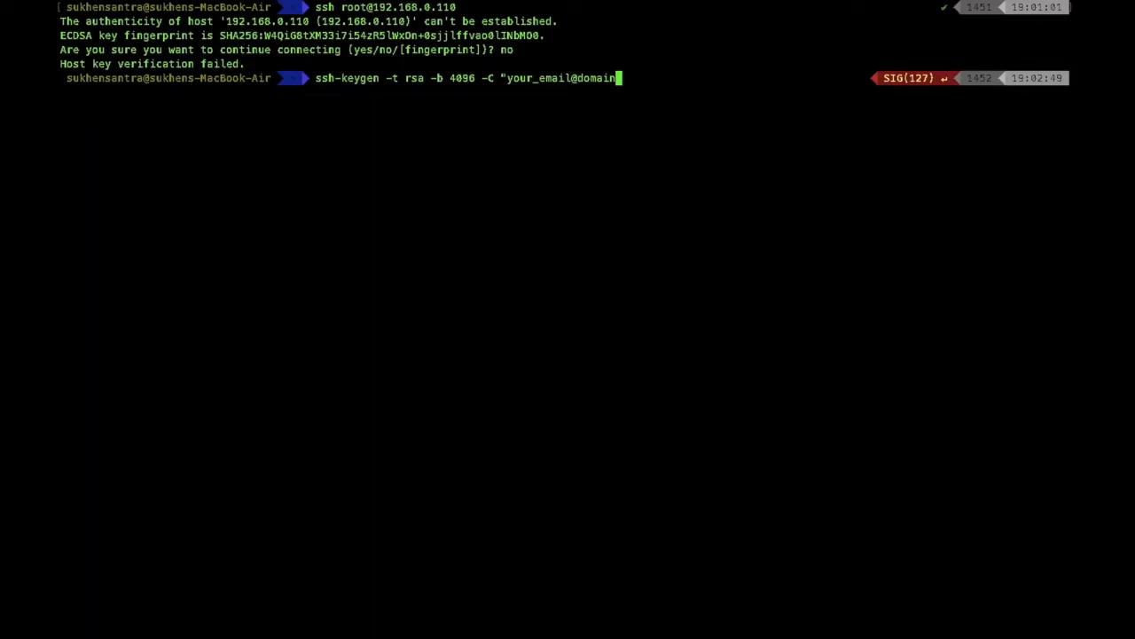
key(Backspace)
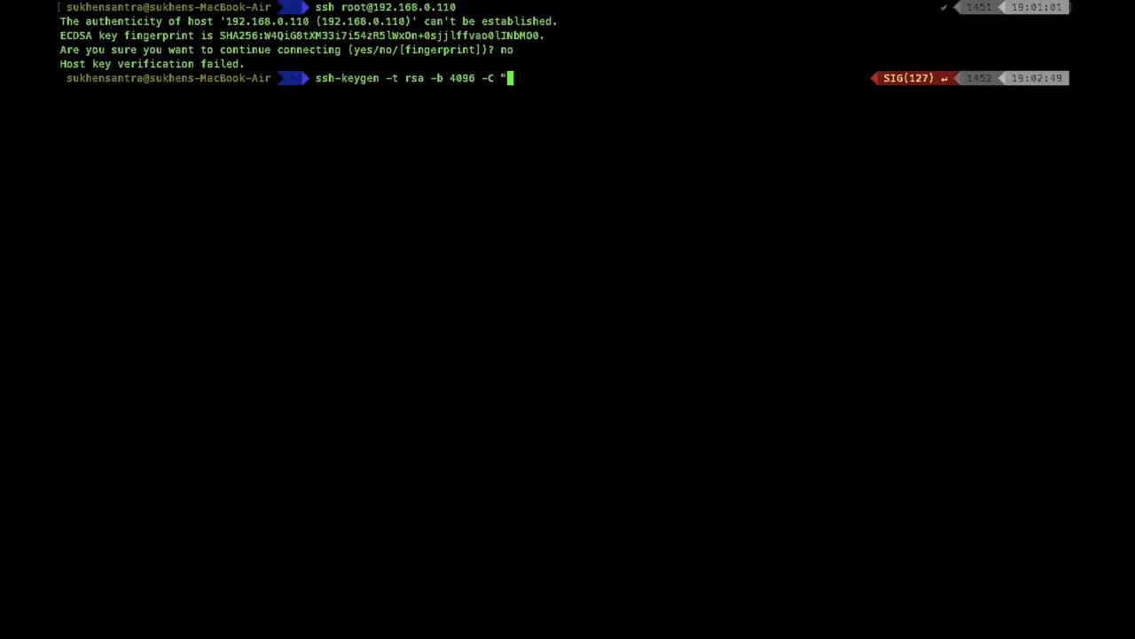
text(sukhen")
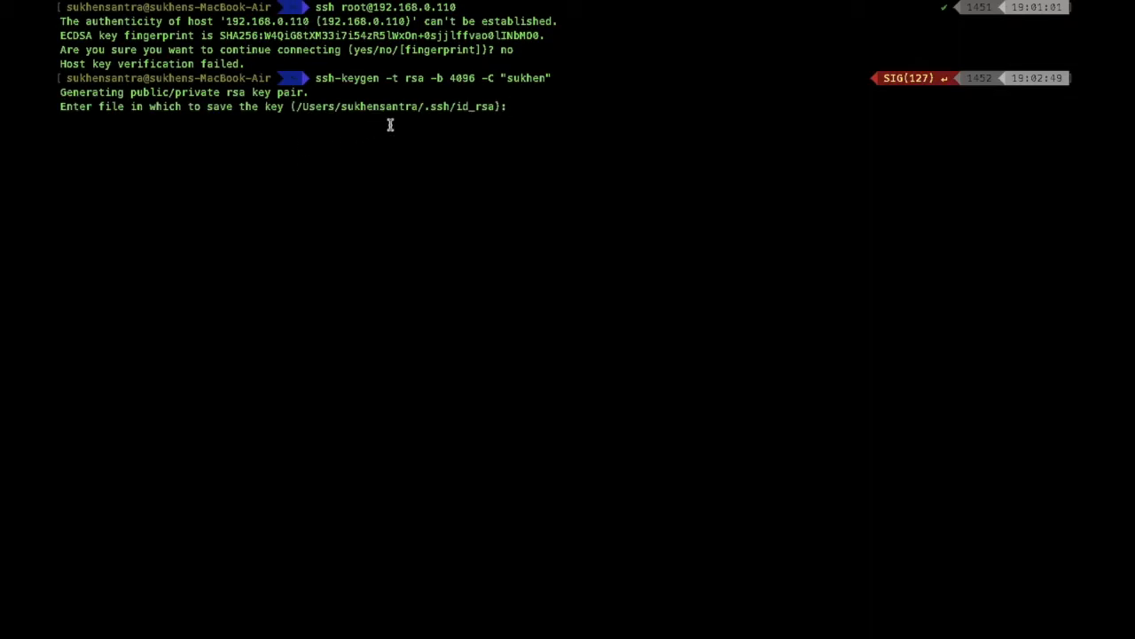
mouse_move(327, 124)
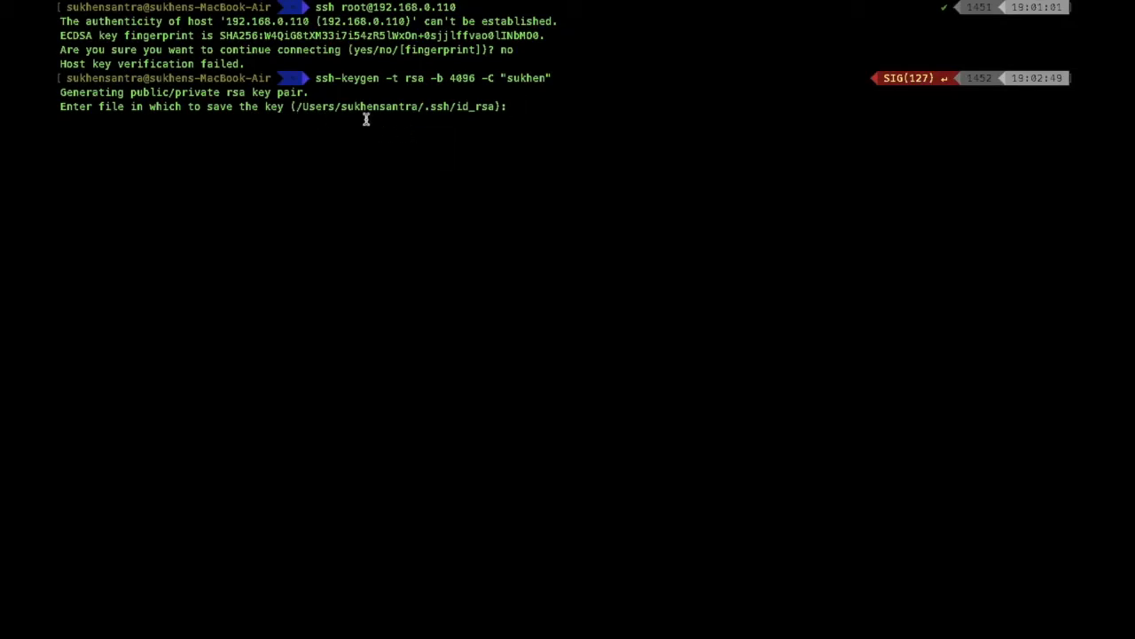
mouse_move(446, 122)
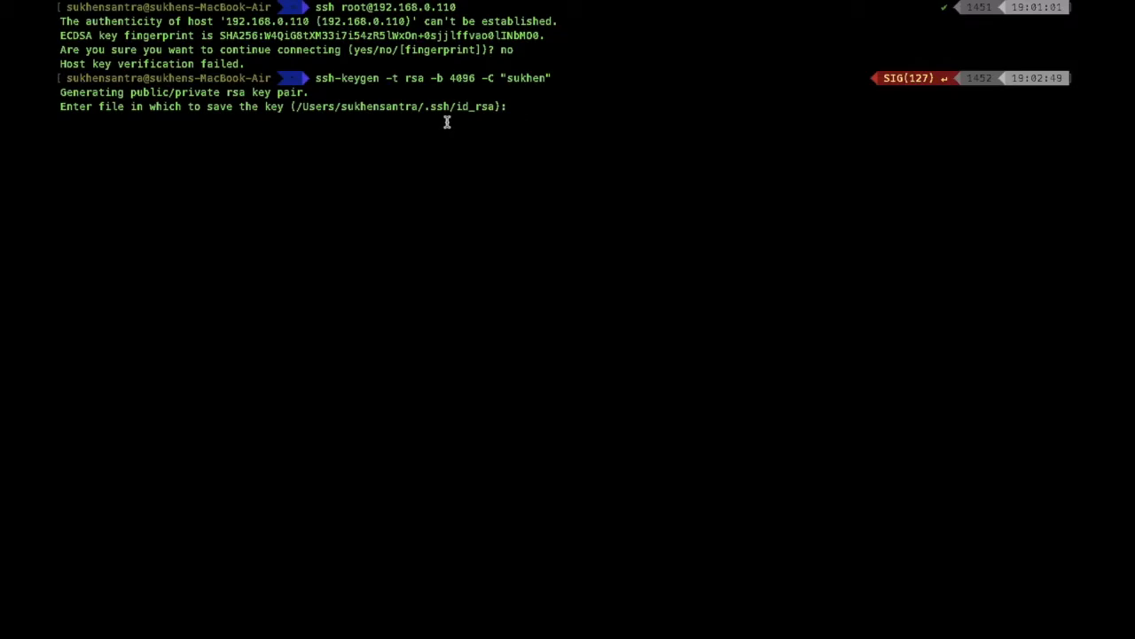
mouse_move(439, 117)
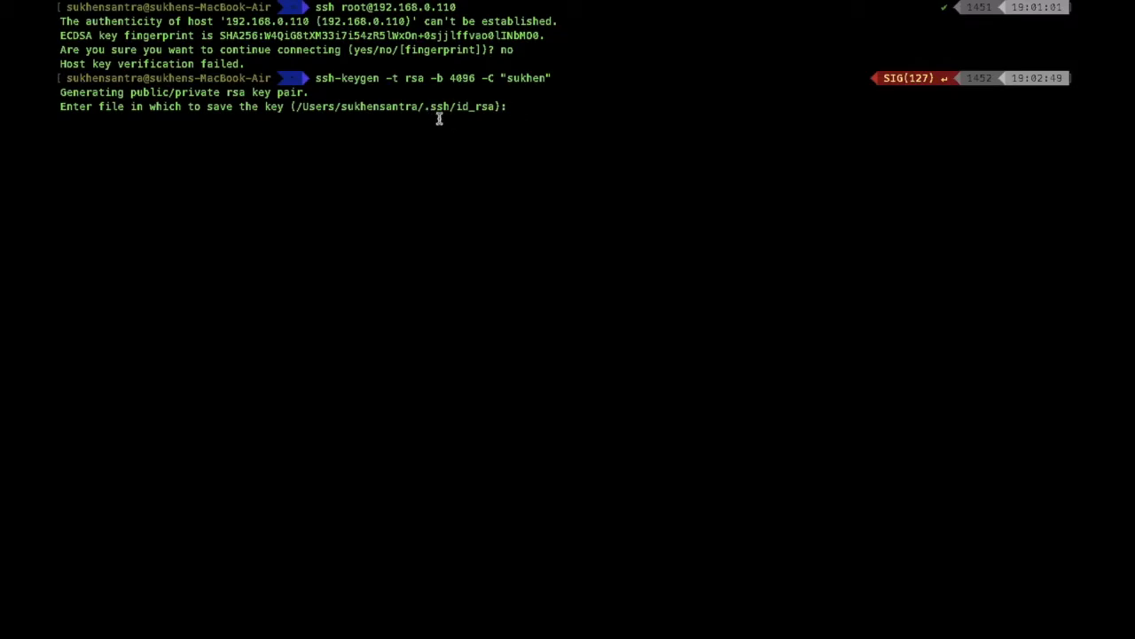
mouse_move(479, 131)
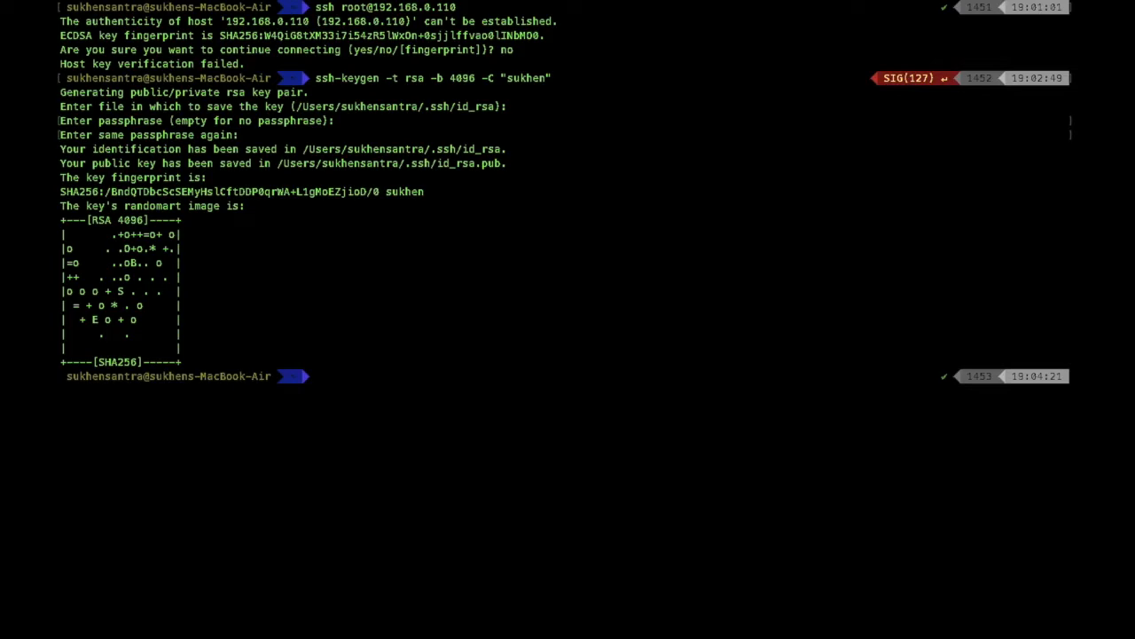
mouse_move(337, 96)
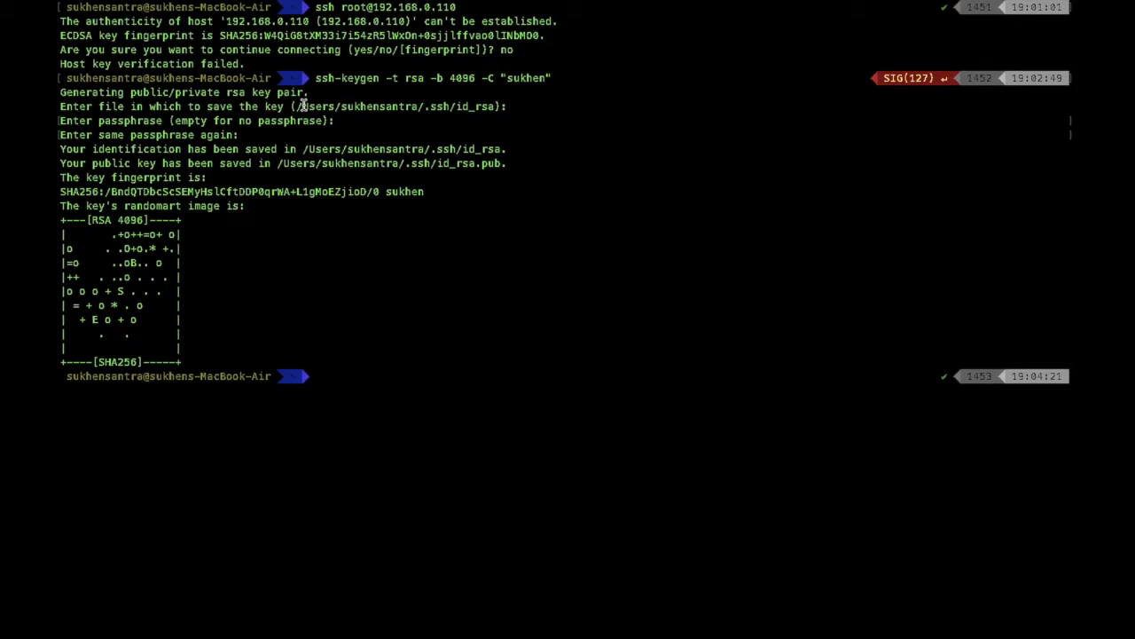
- Run ls -l .ssh to confirm id_rsa and id_rsa.pub exist
text(ls)
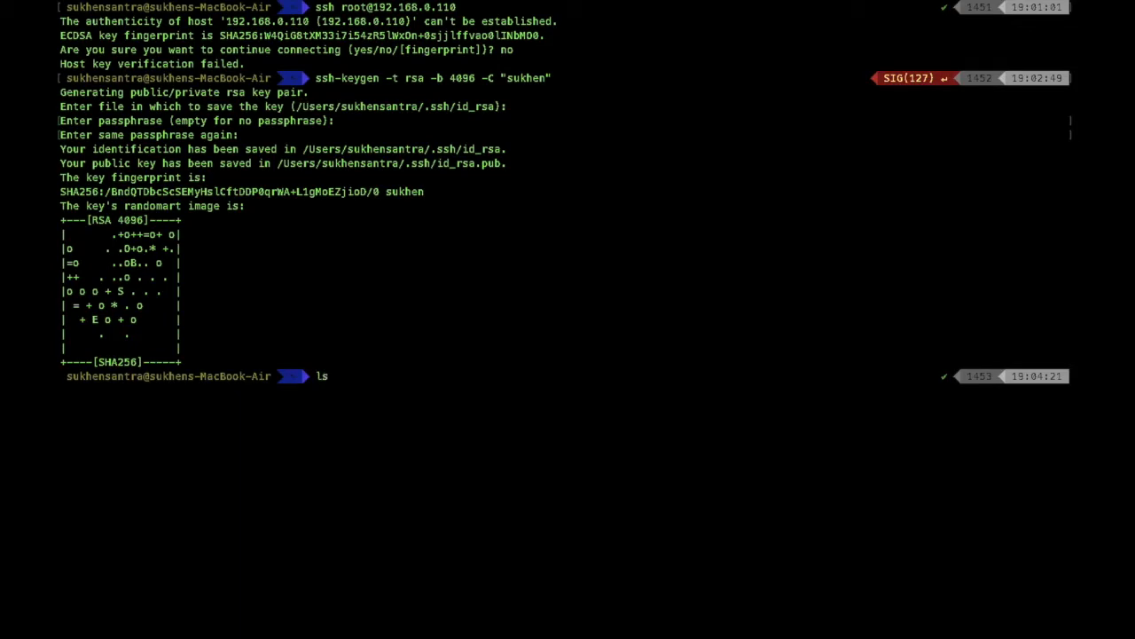
text(-)
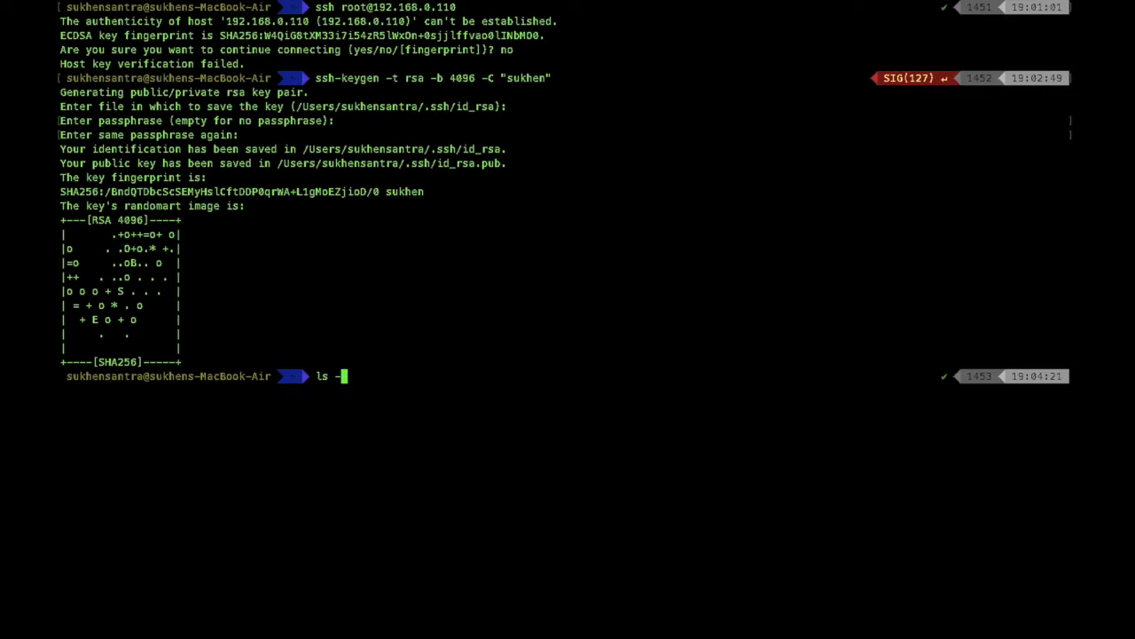
text(l)
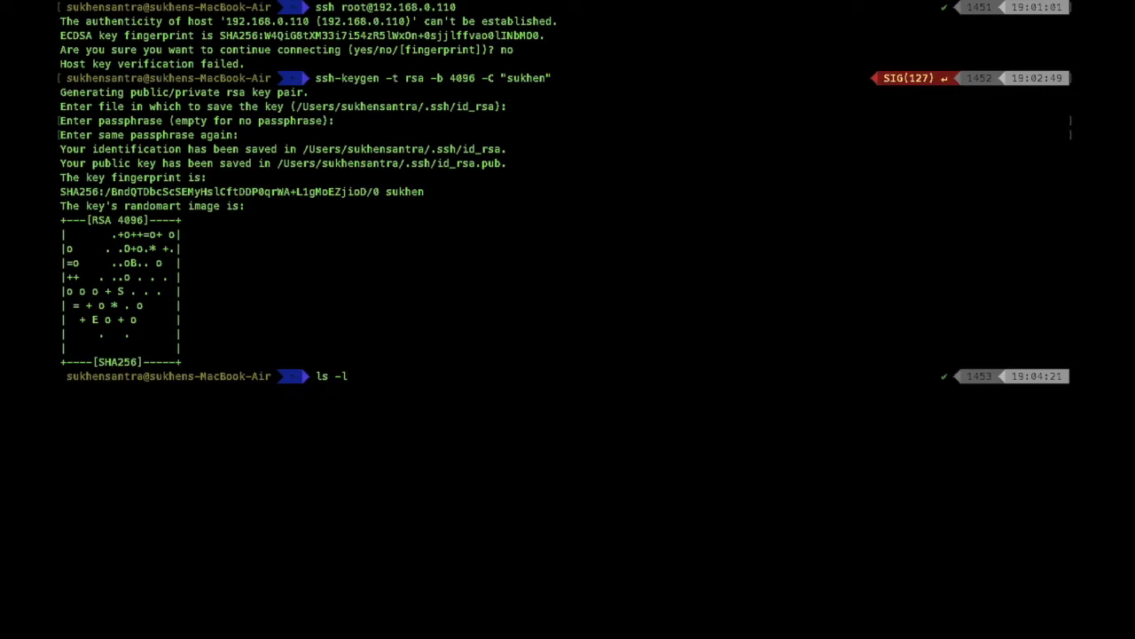
text(.ssh)
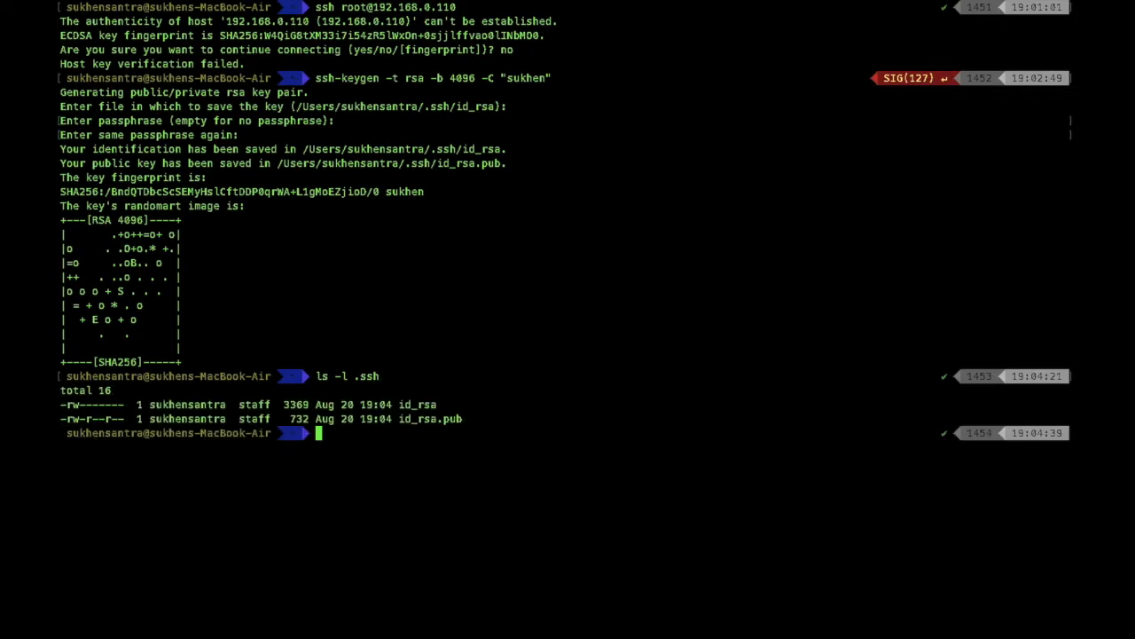
mouse_move(411, 432)
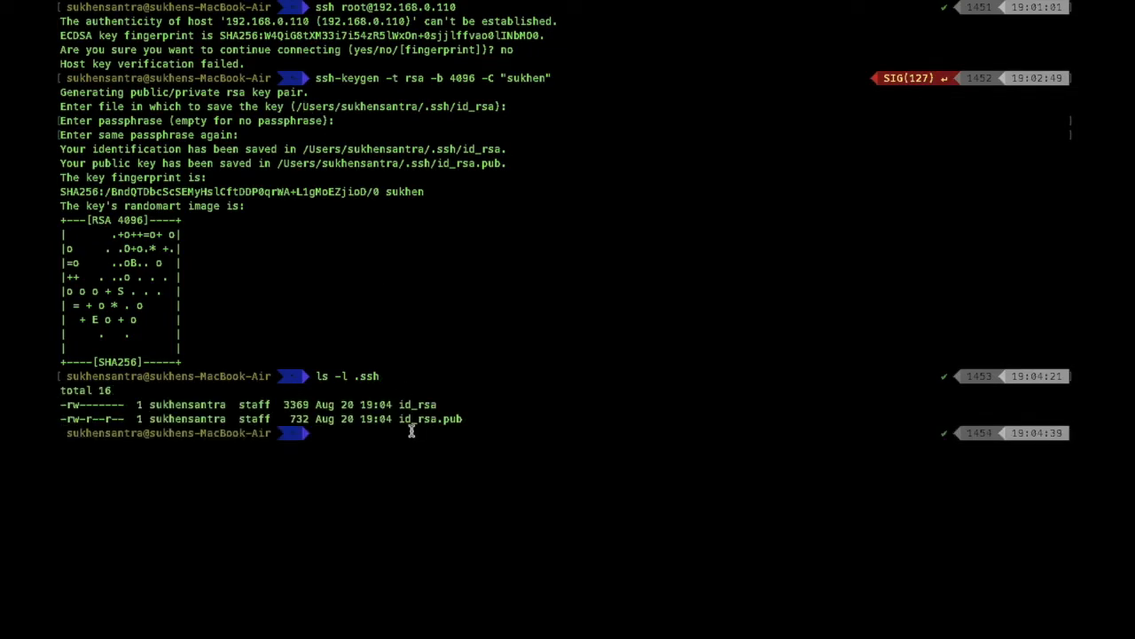
mouse_move(477, 444)
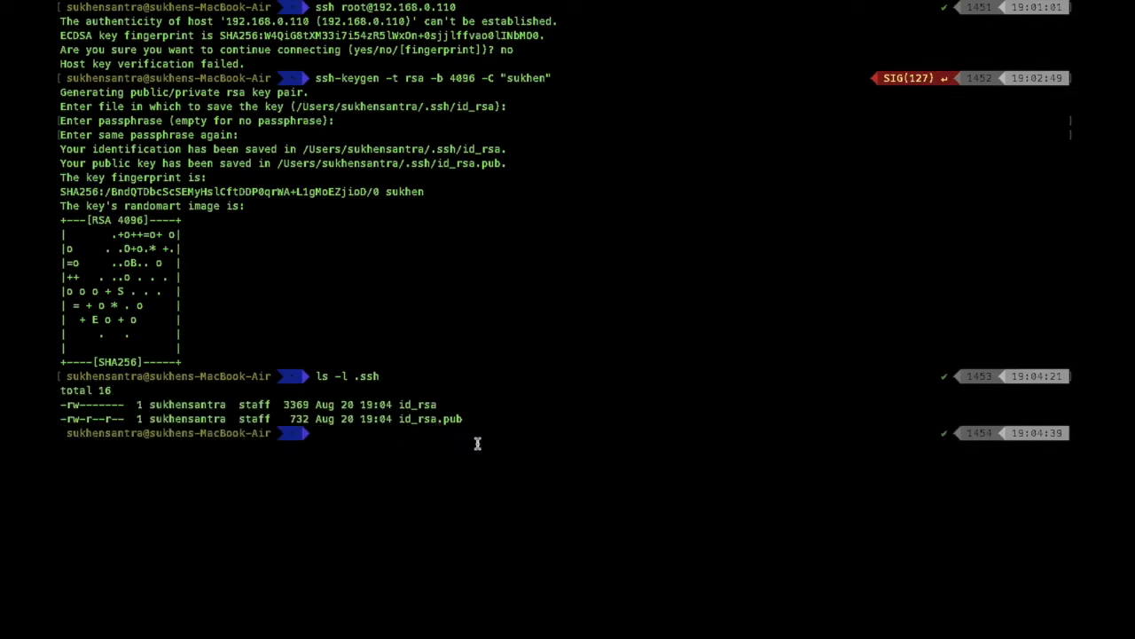
mouse_move(478, 463)
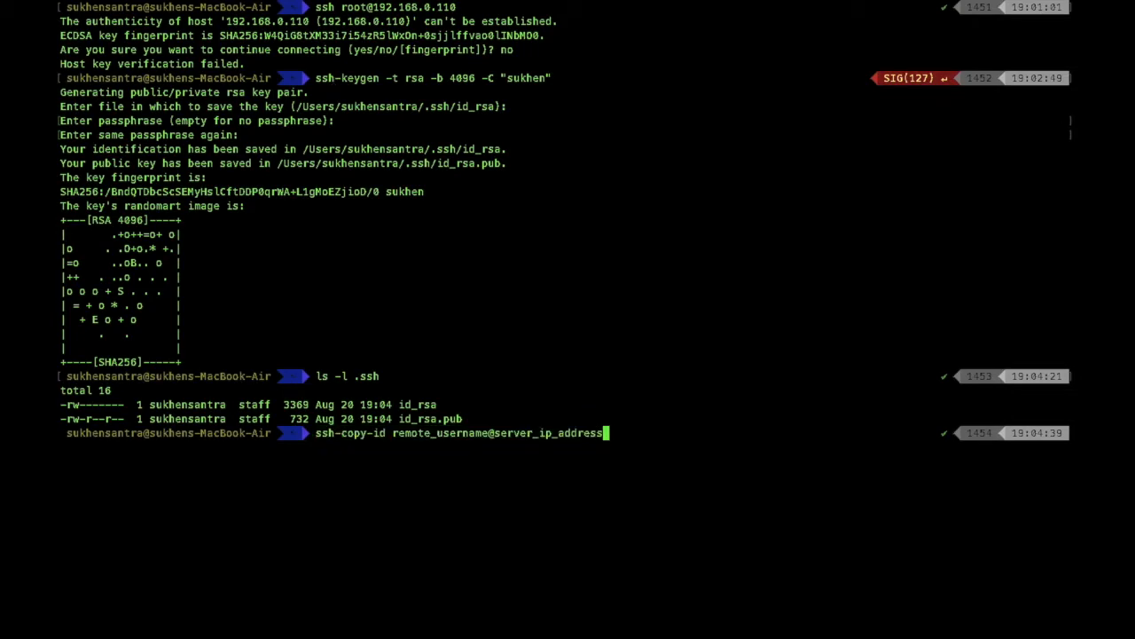
key(BackSpace)
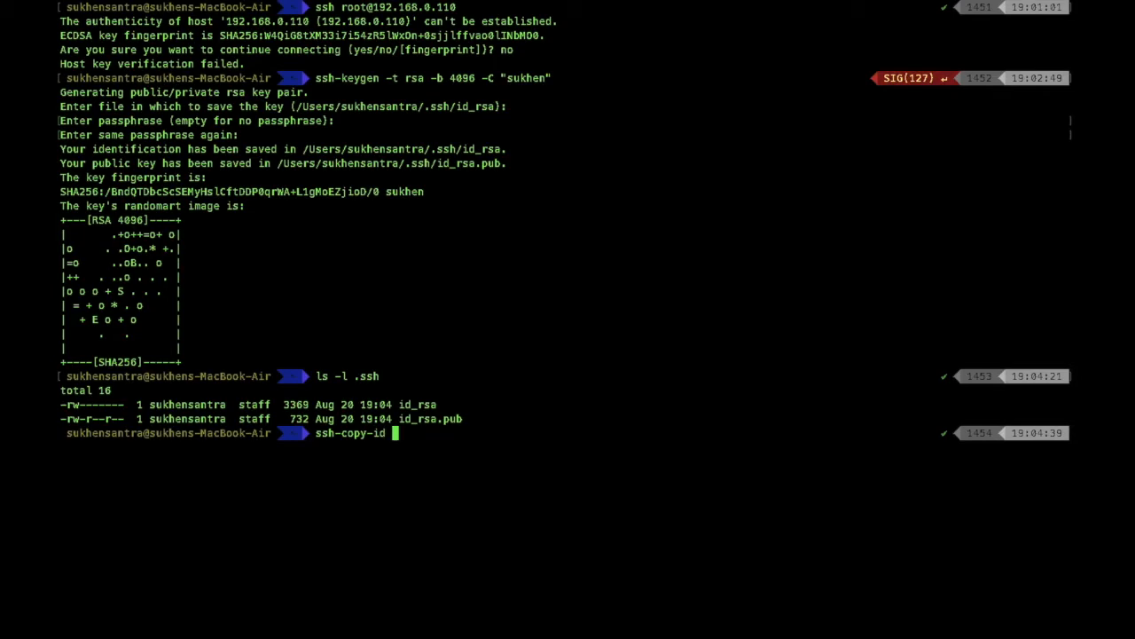
text(root)
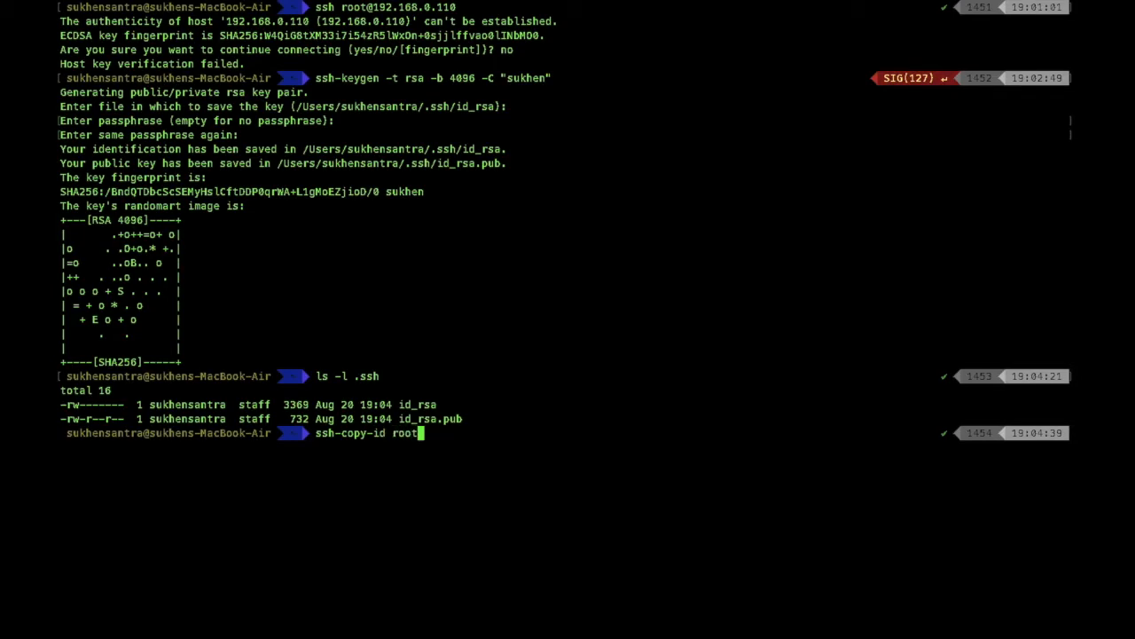
text(@)
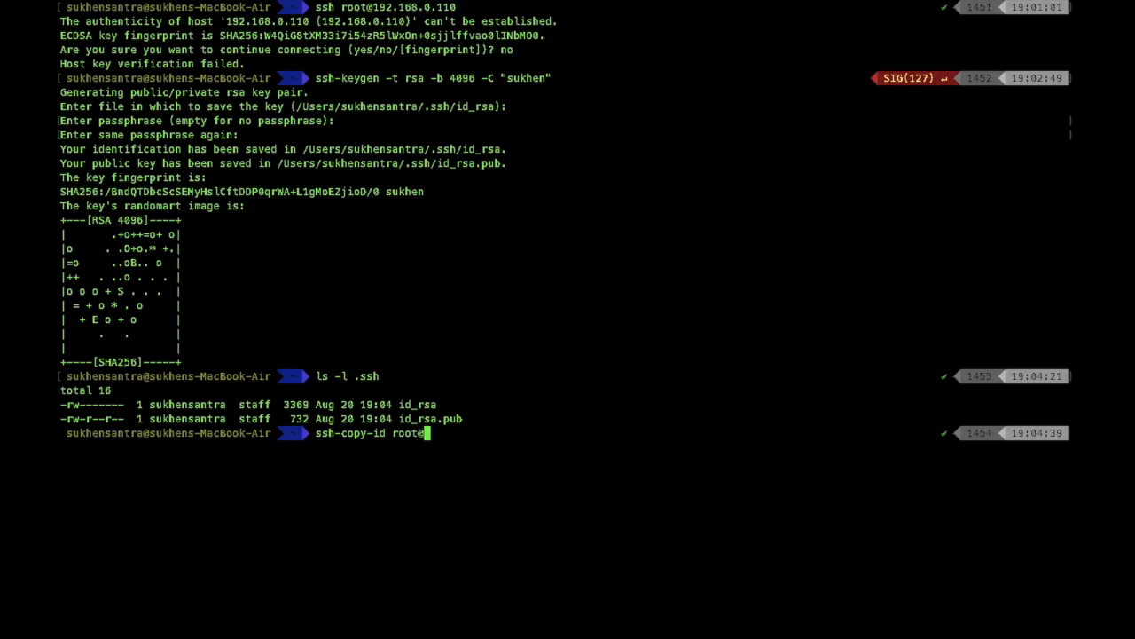
text(192)
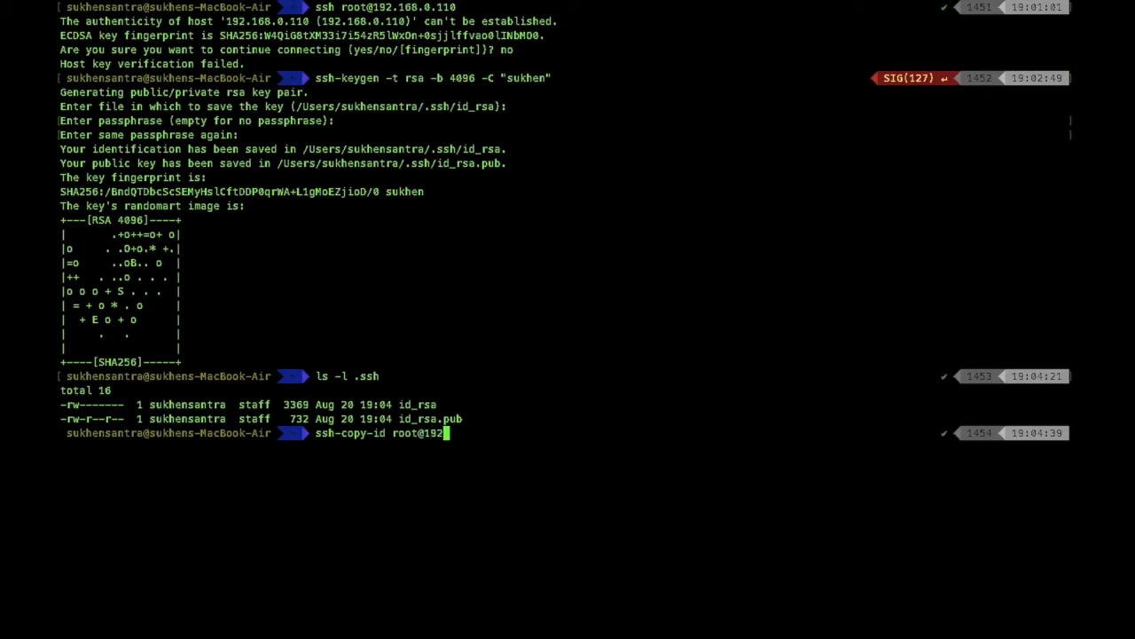
text(.168.0)
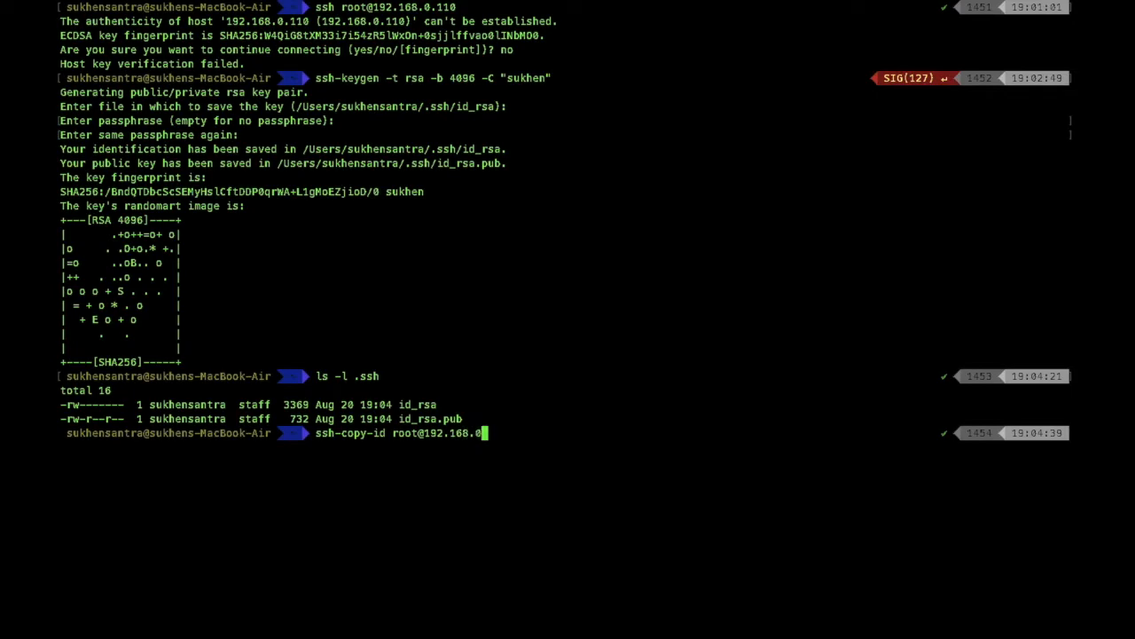
text(110)
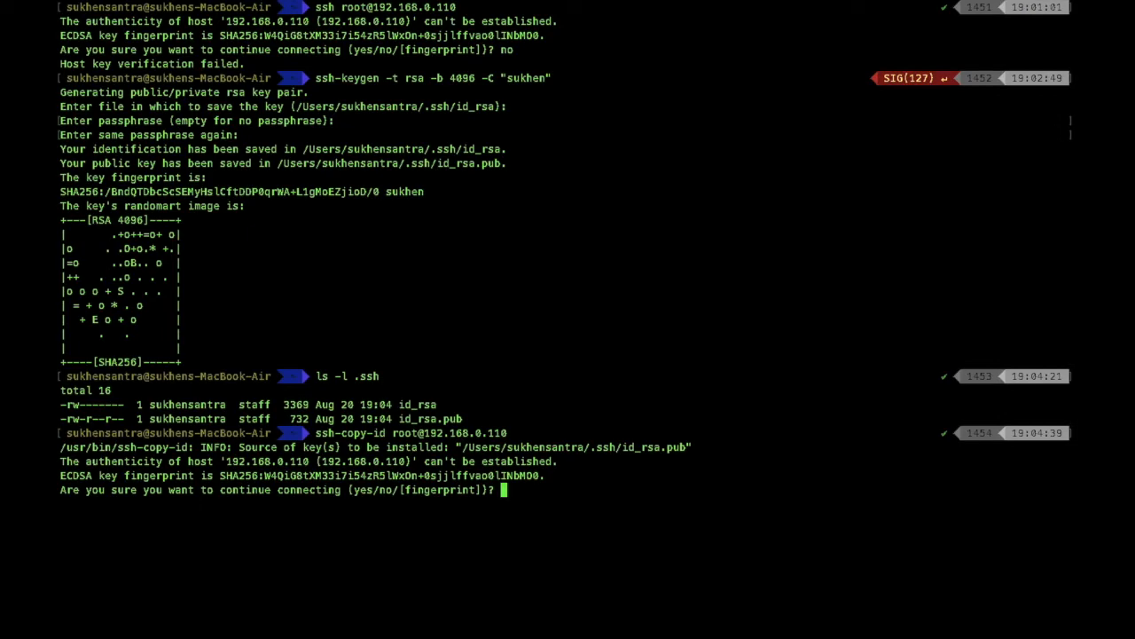
text(yes)
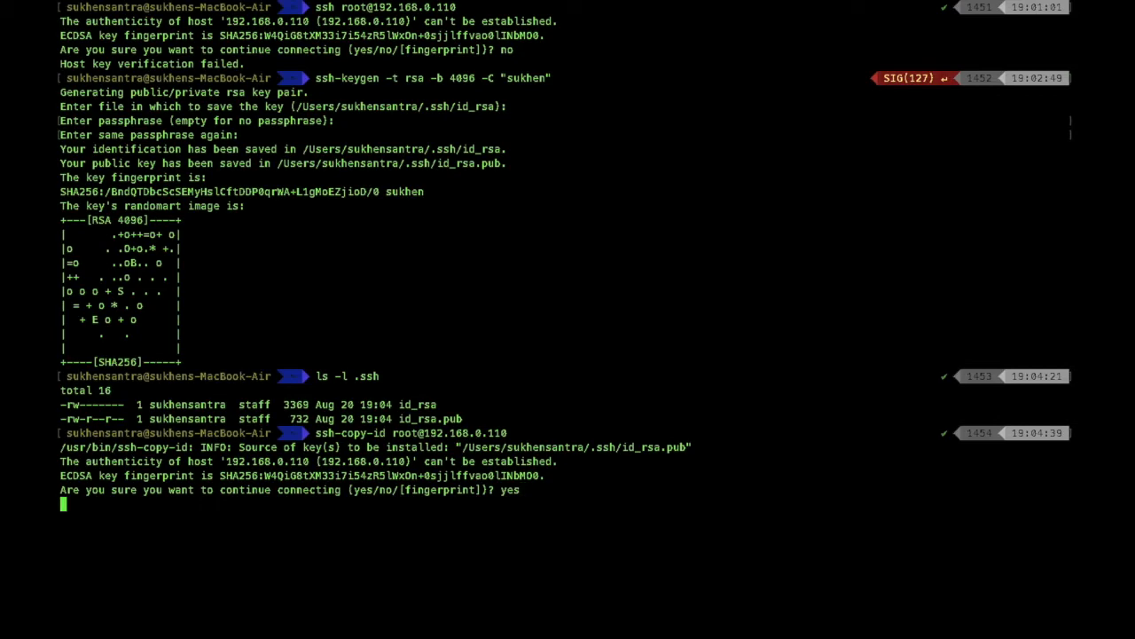
key(Return)
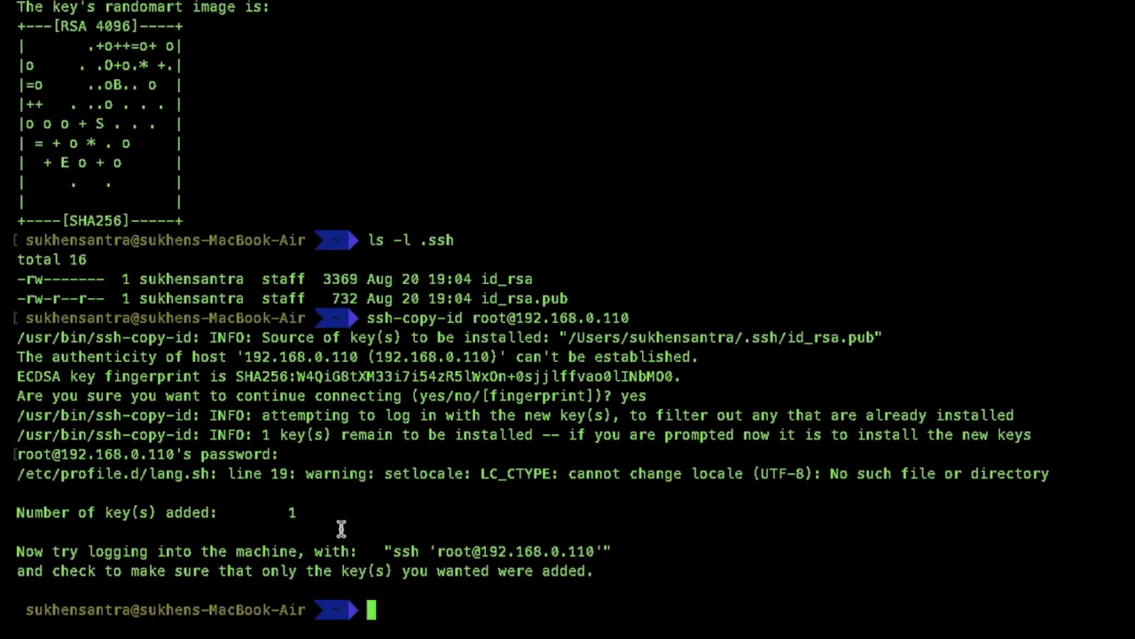
mouse_move(502, 545)
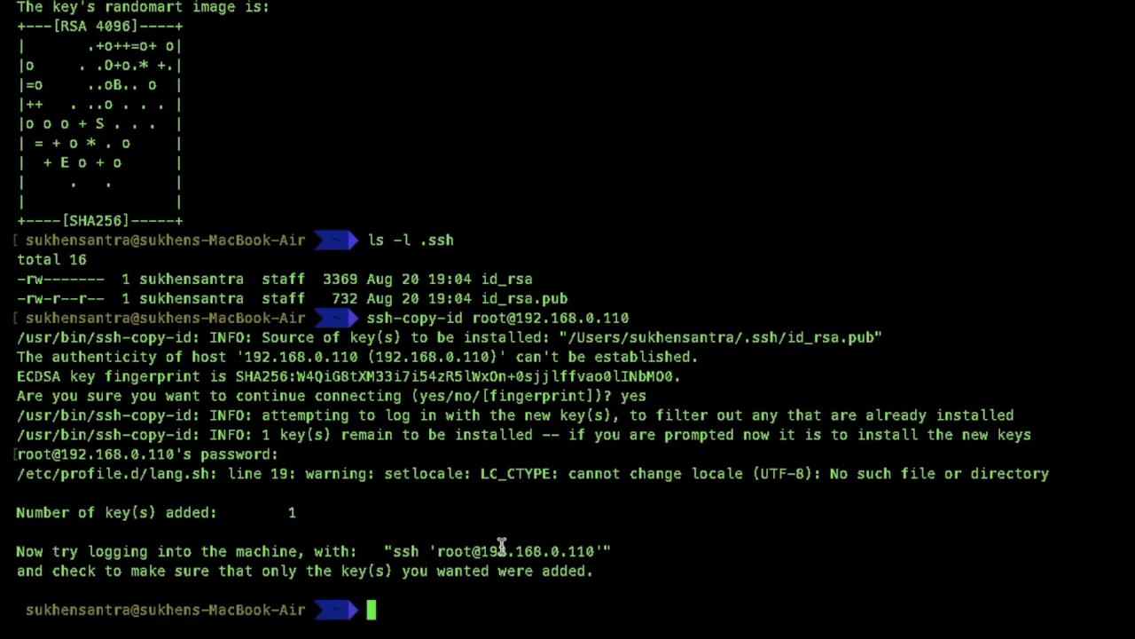
text(ssh)
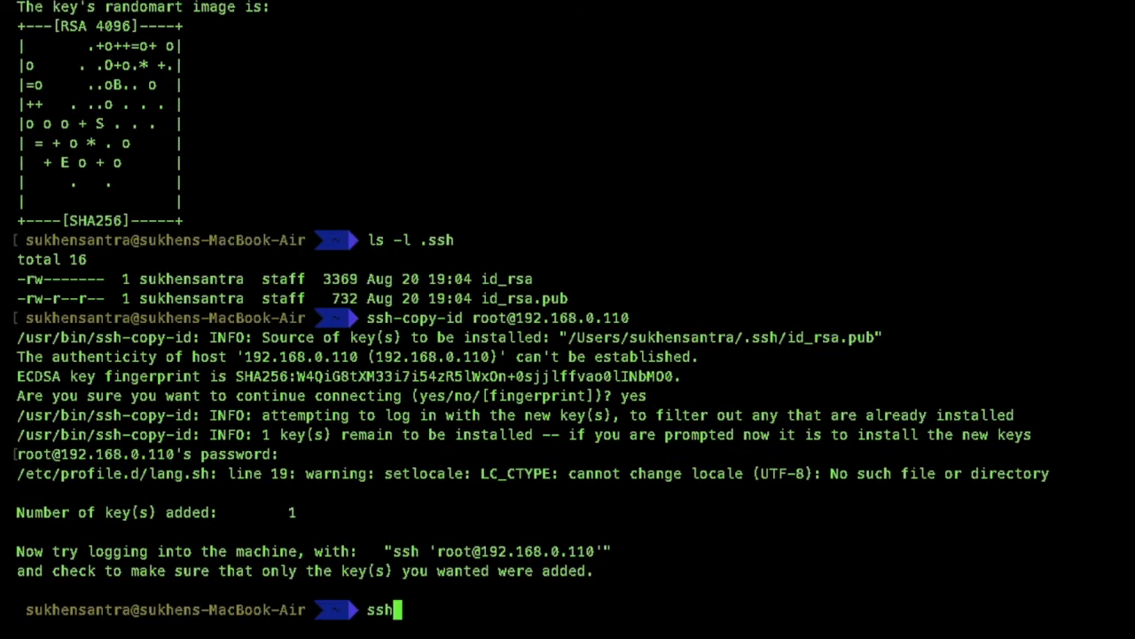
text(root)
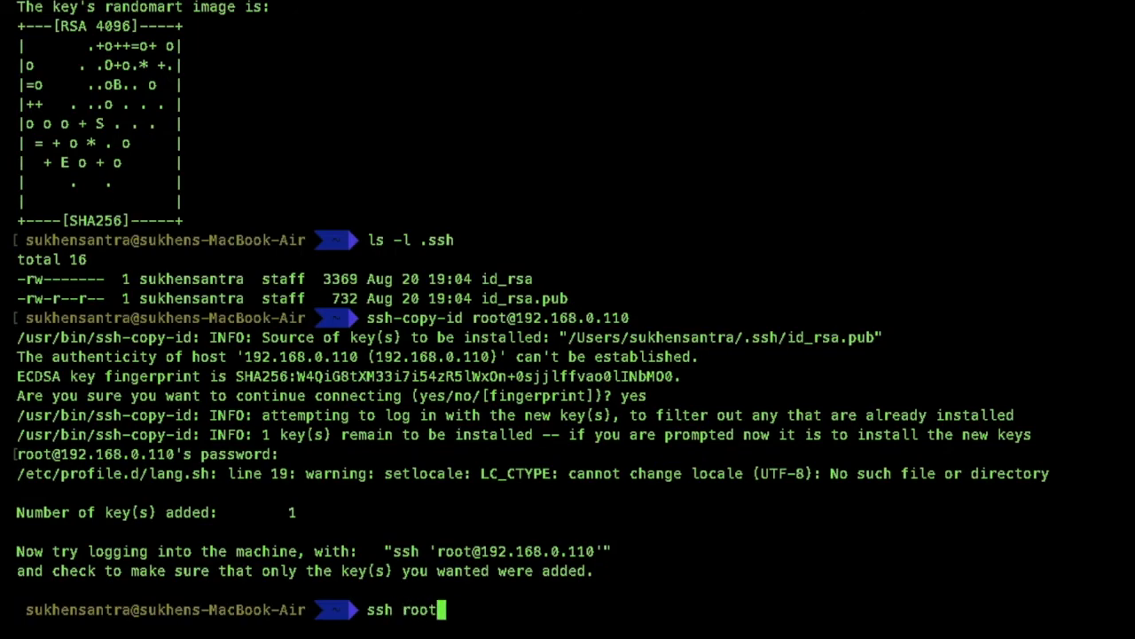
text(@)
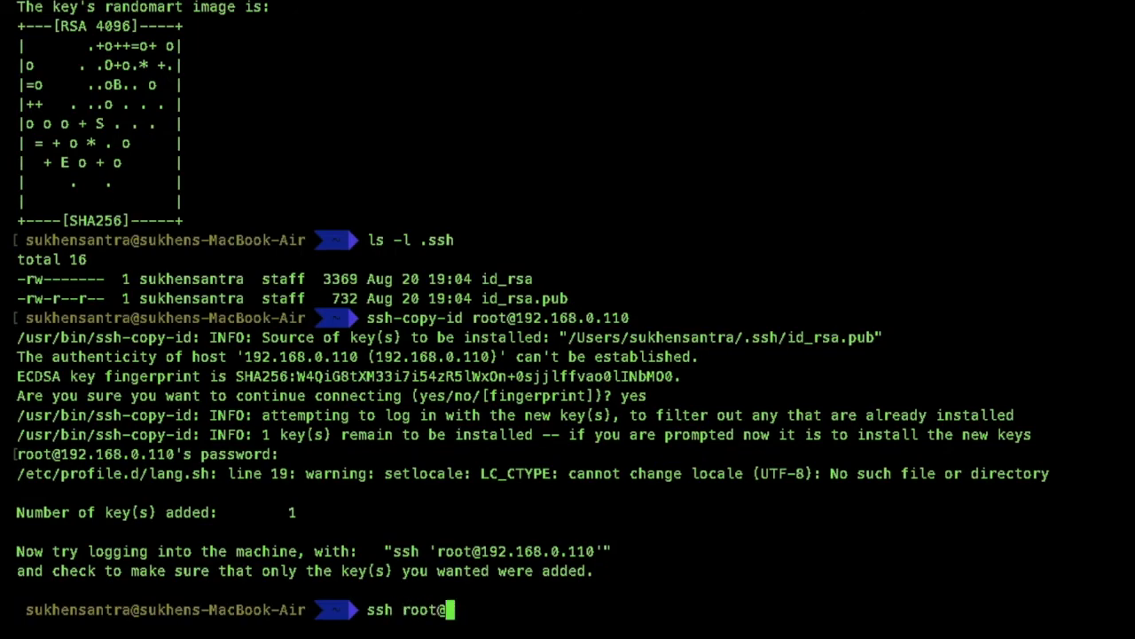
text(192.168.)
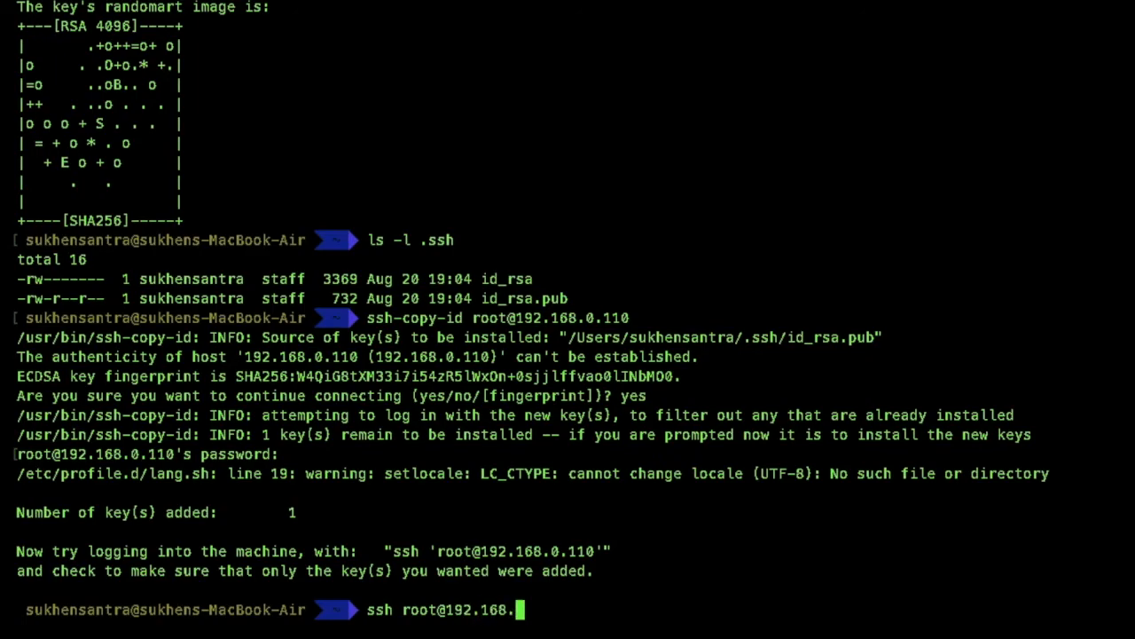
text(0.110)
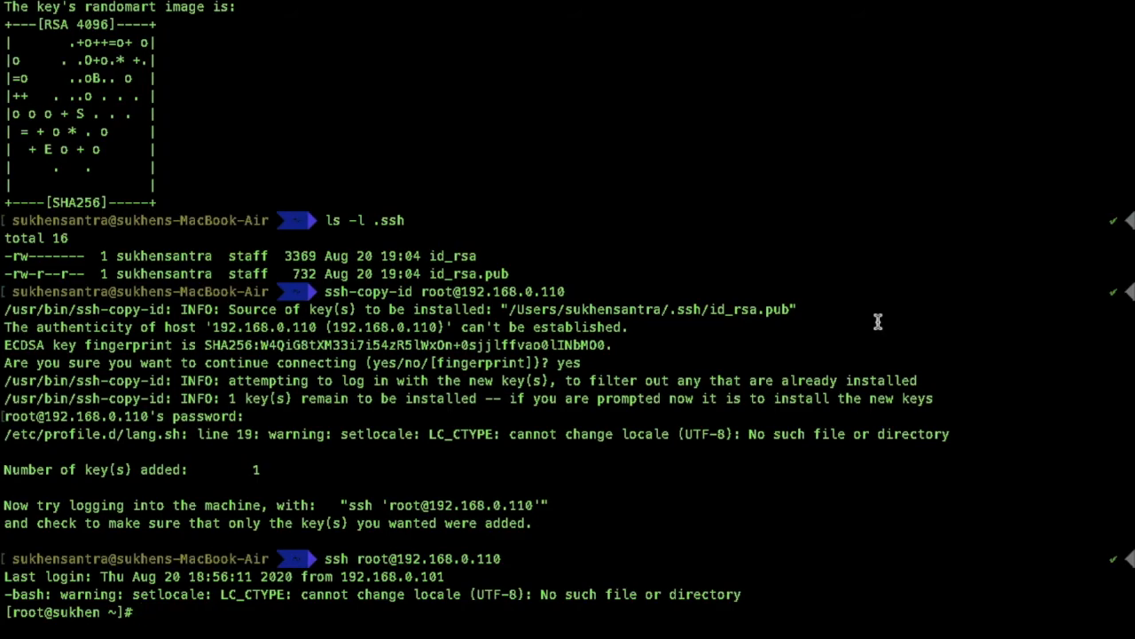
- Open /etc/ssh/sshd_config in vim on the server
text(vim)
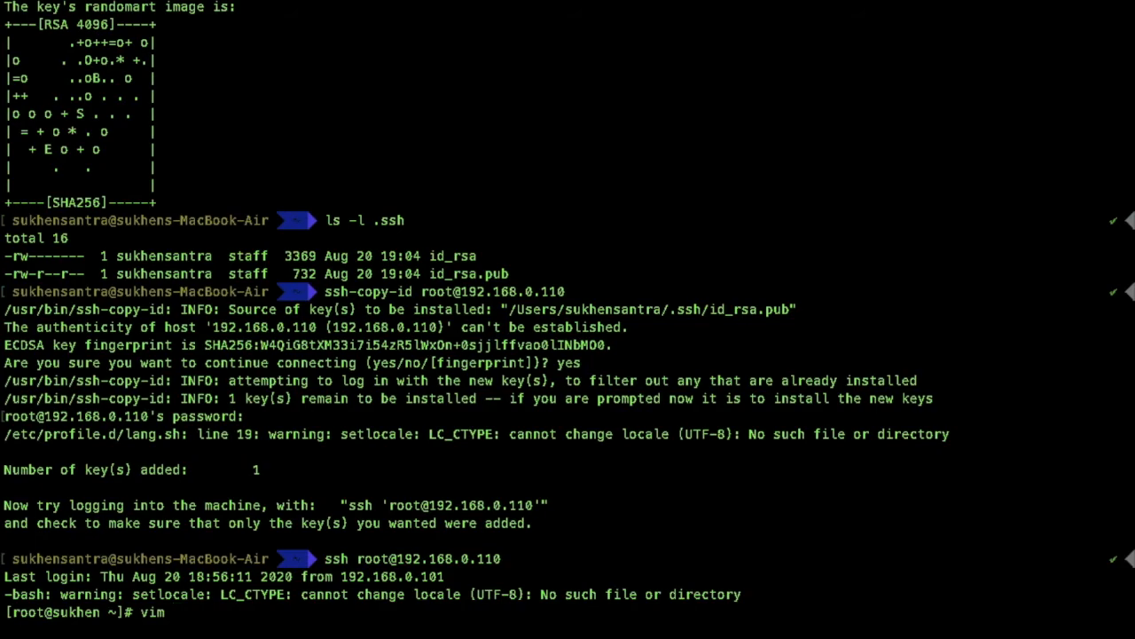
text(/etc/)
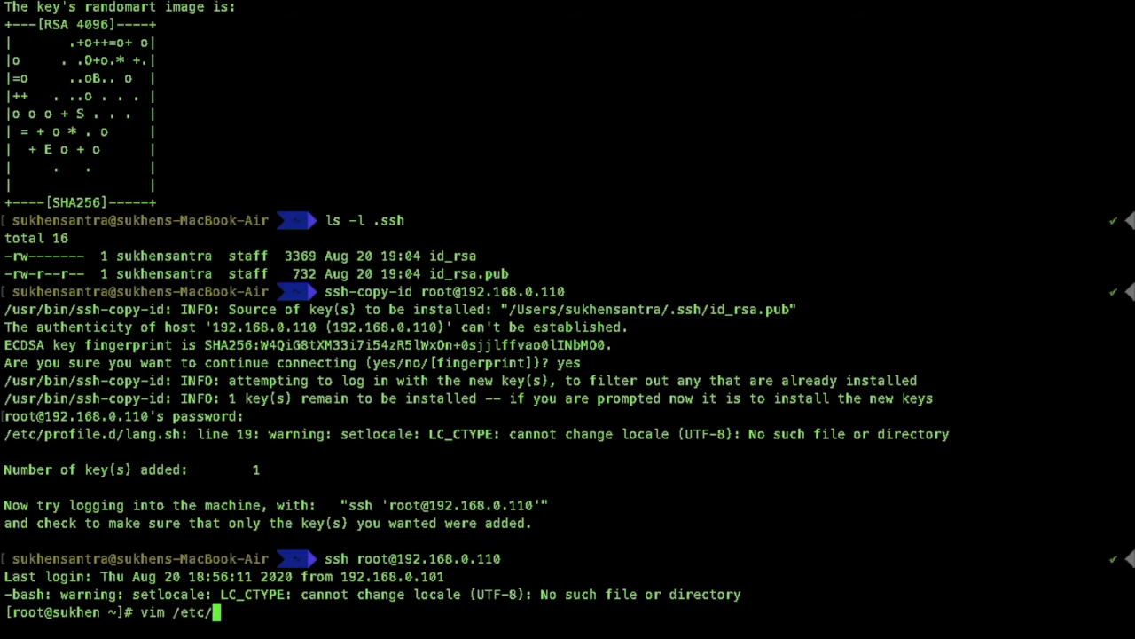
text(ssh/)
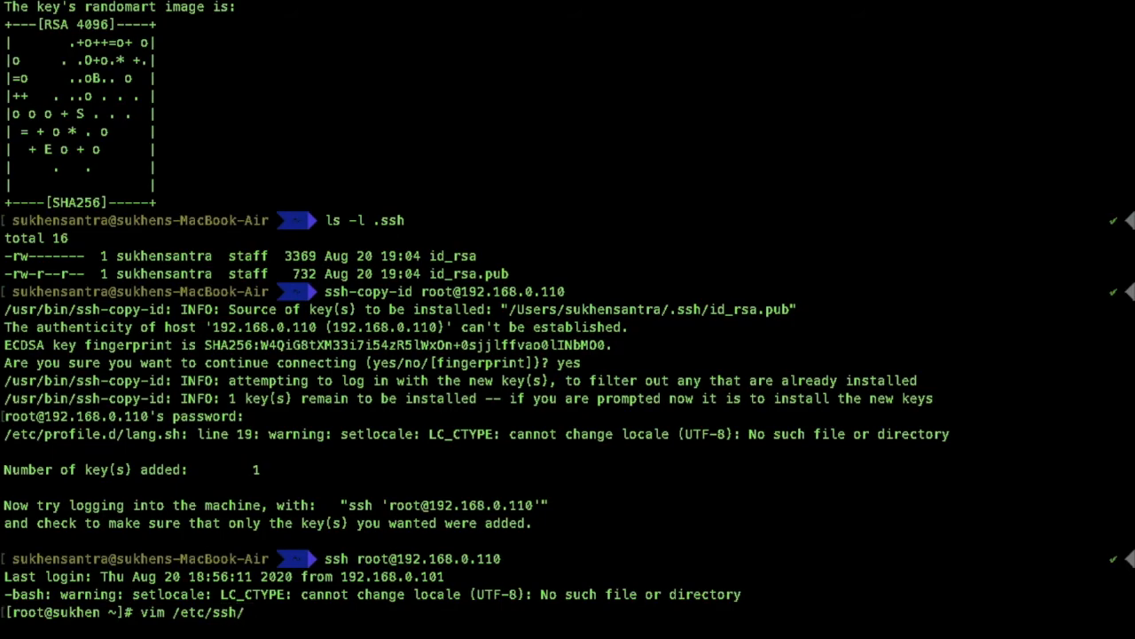
text(sshd_config)
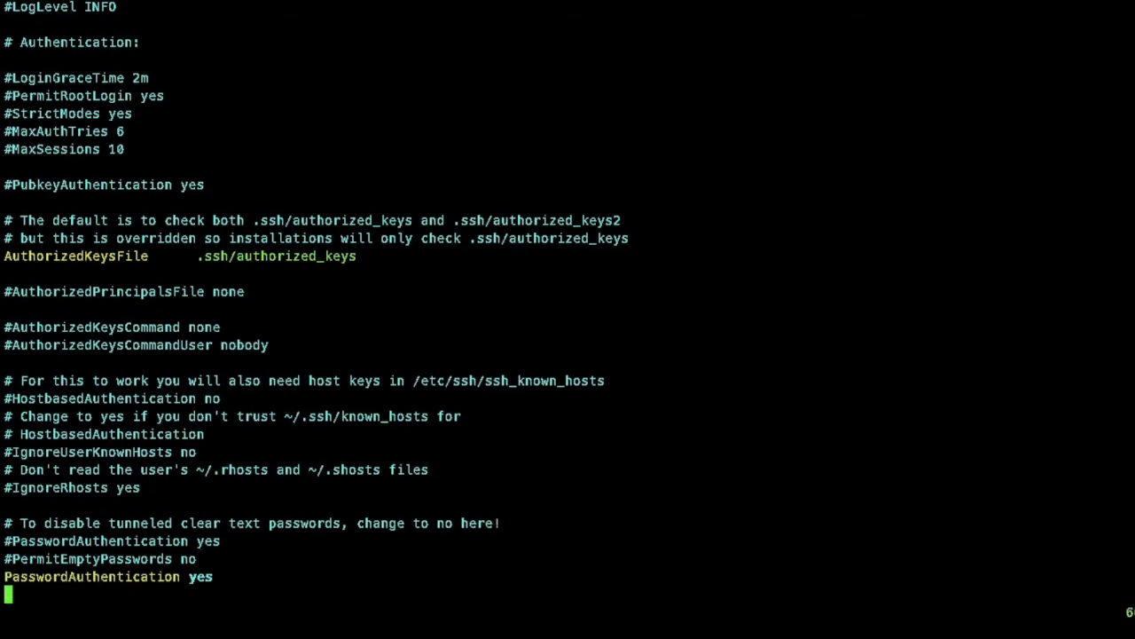
- Change PasswordAuthentication from yes to no and save with :wq
scroll(down, 3)
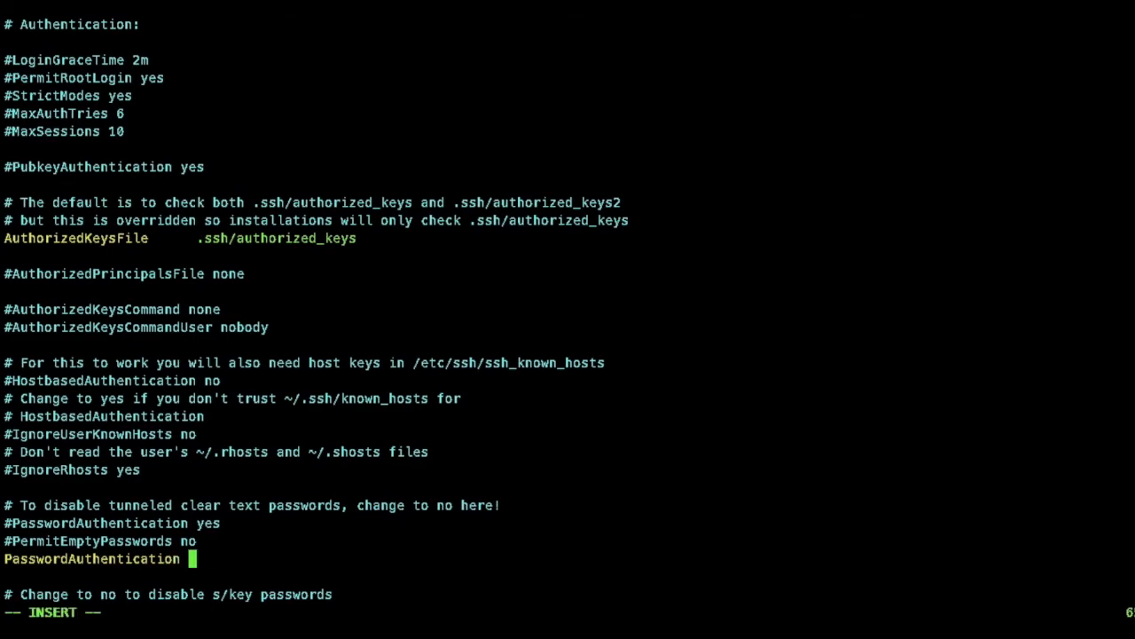
text(n)
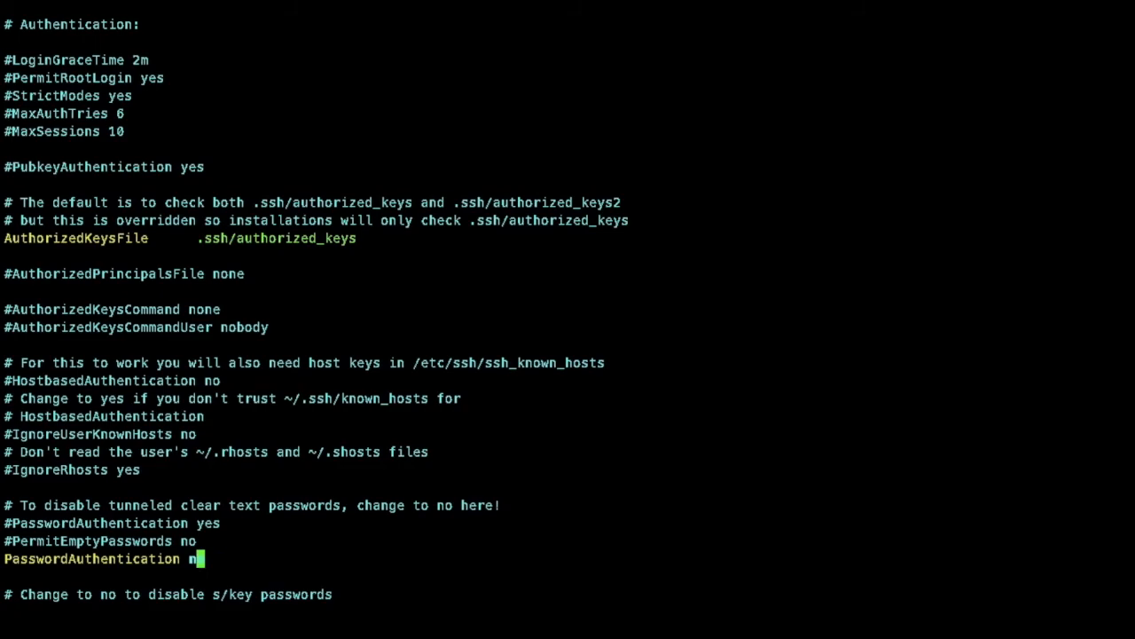
text(:wq)
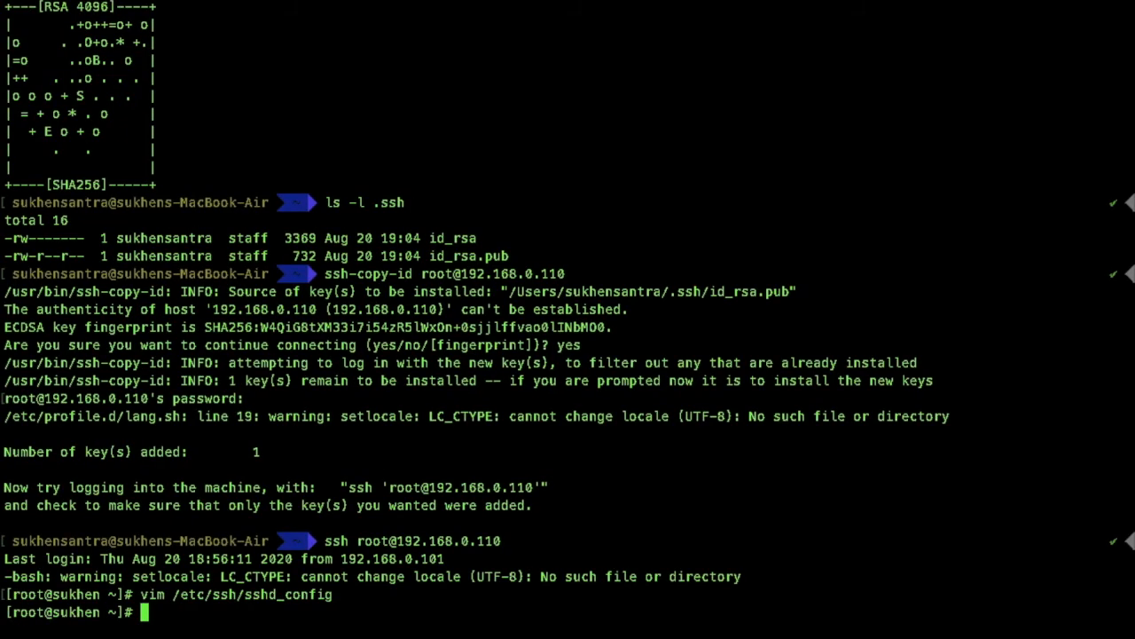
- Type the systemctl restart command to restart sshd on the server
text(sys)
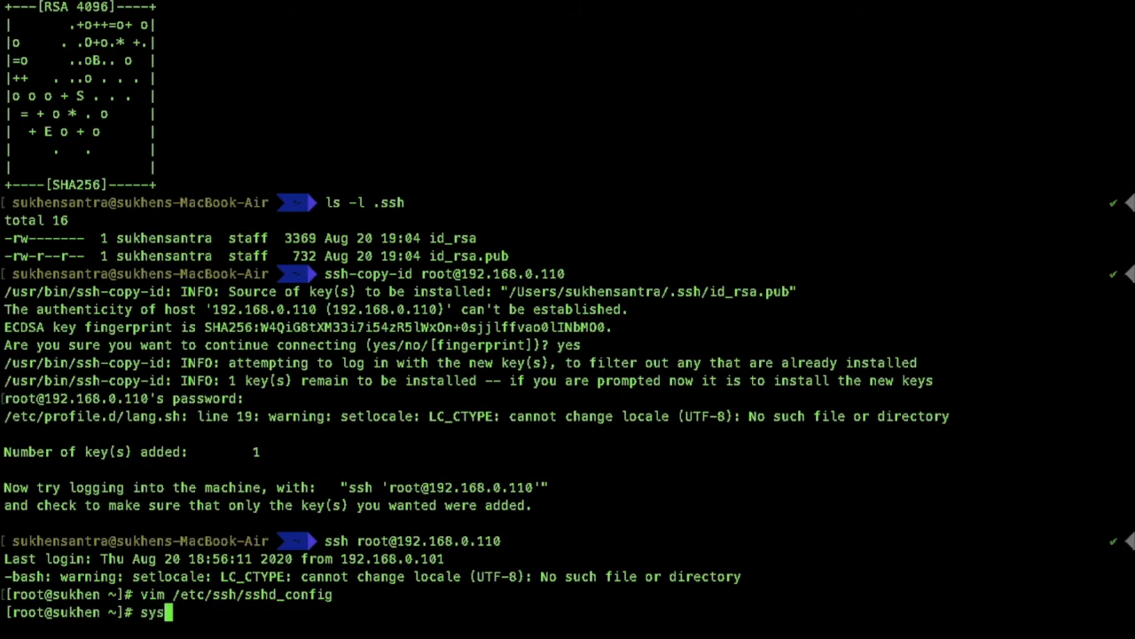
text(tem)
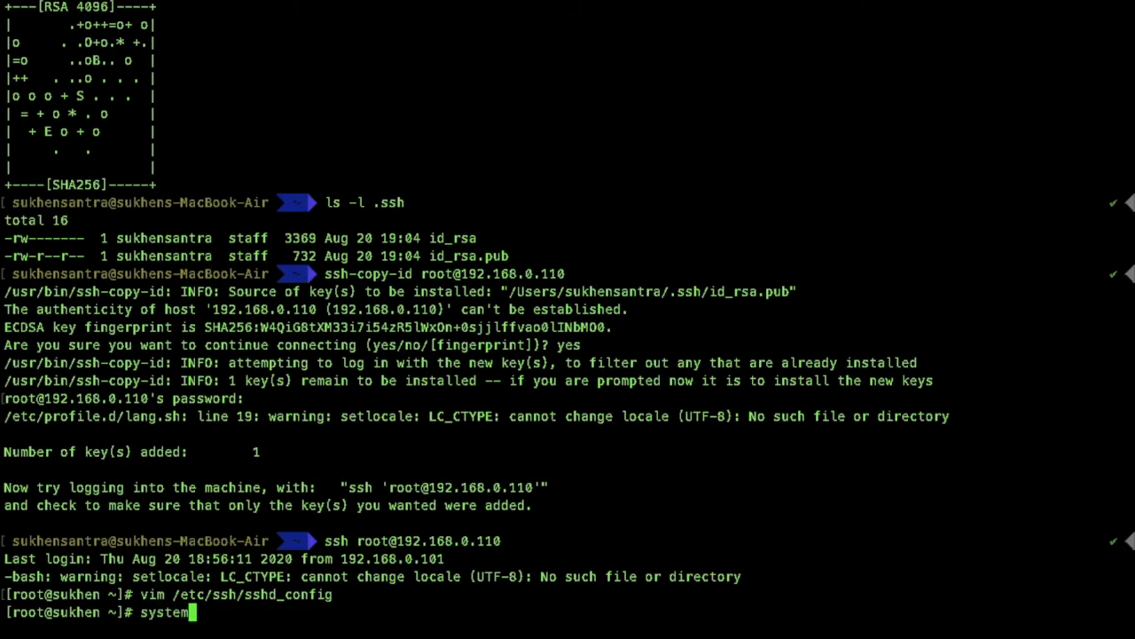
text(ctl)
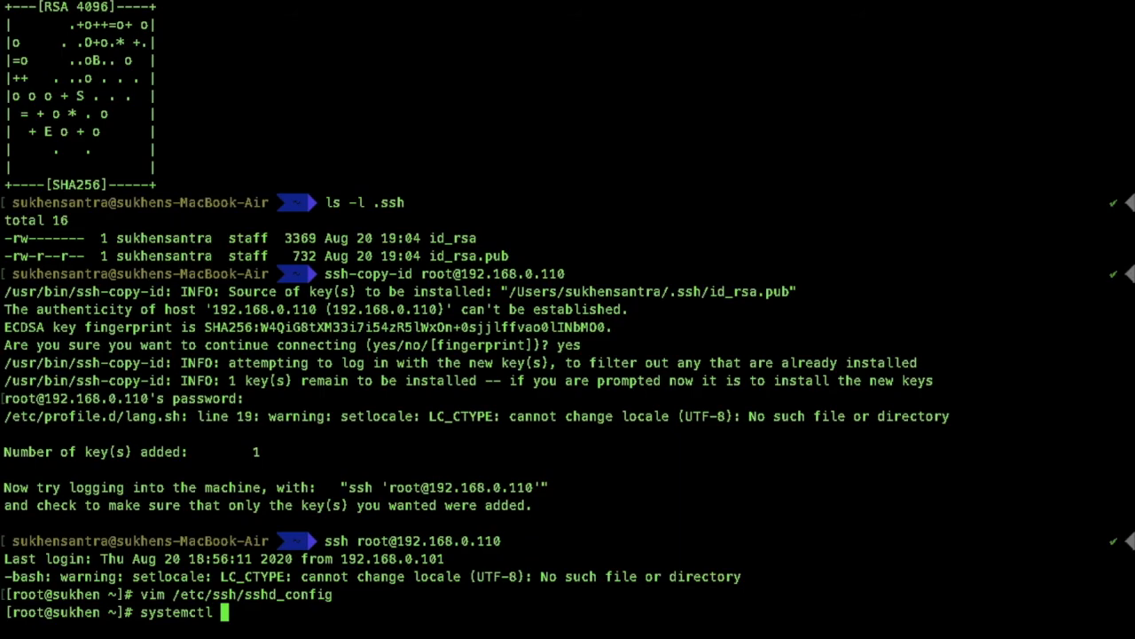
text(rest)
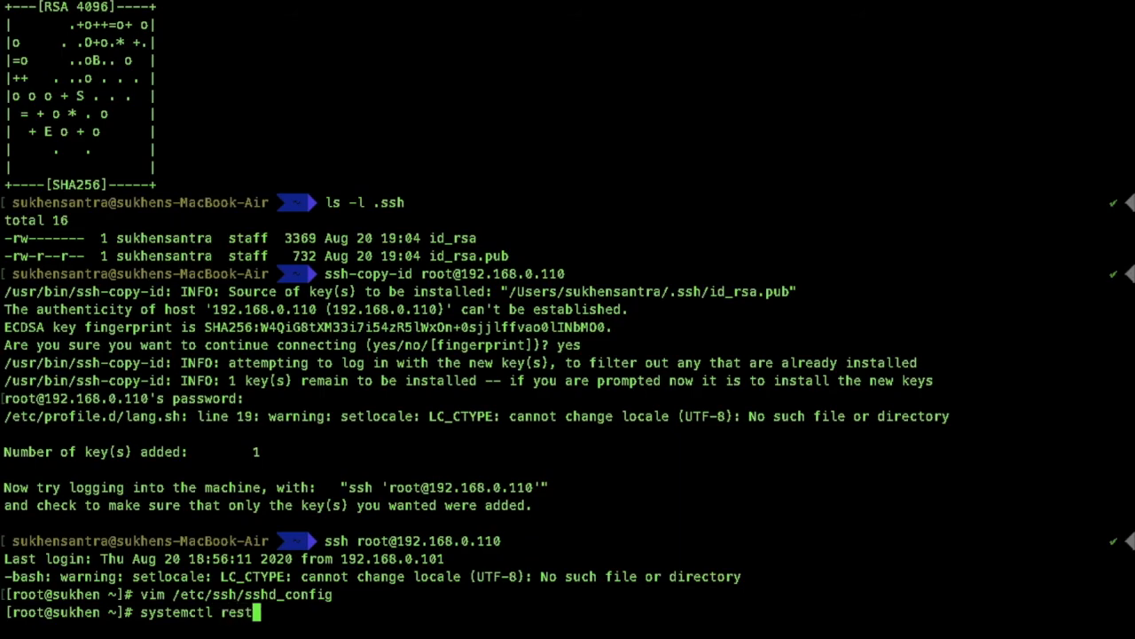
text(art)
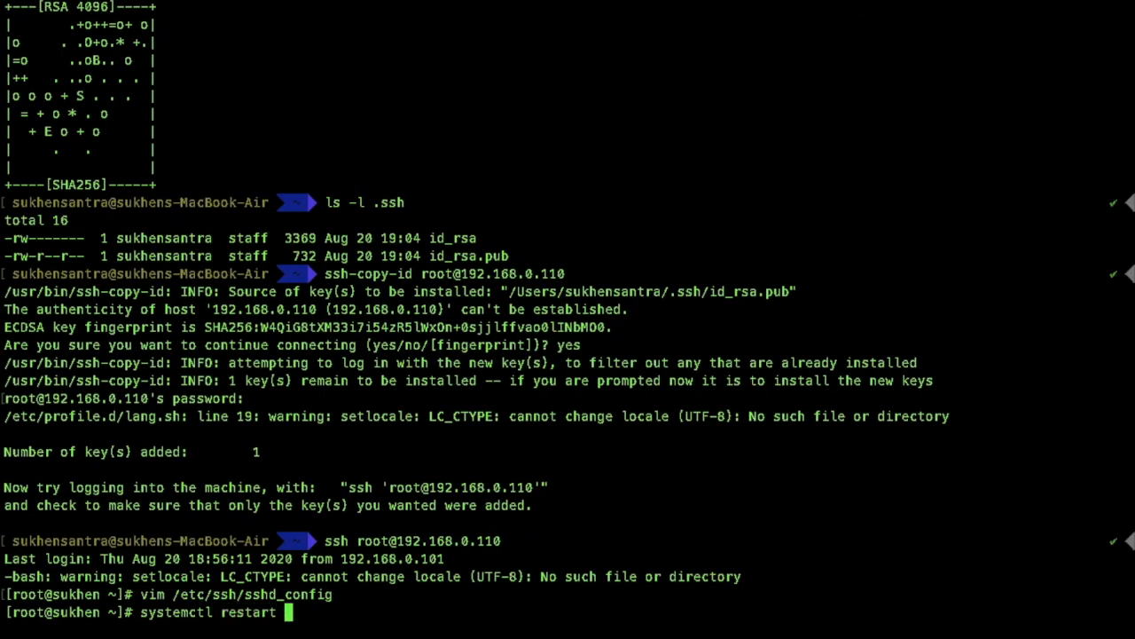